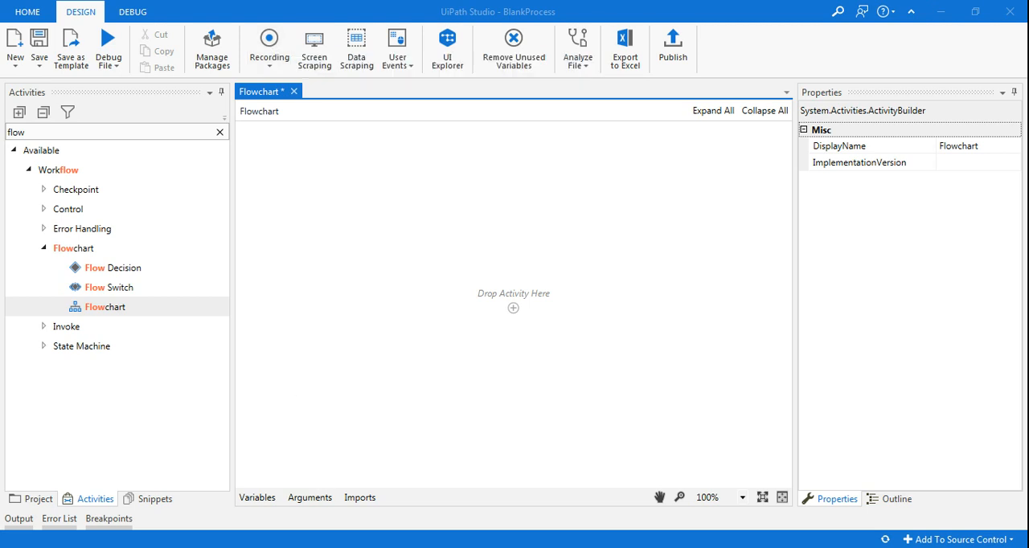
pyautogui.moveTo(383, 423)
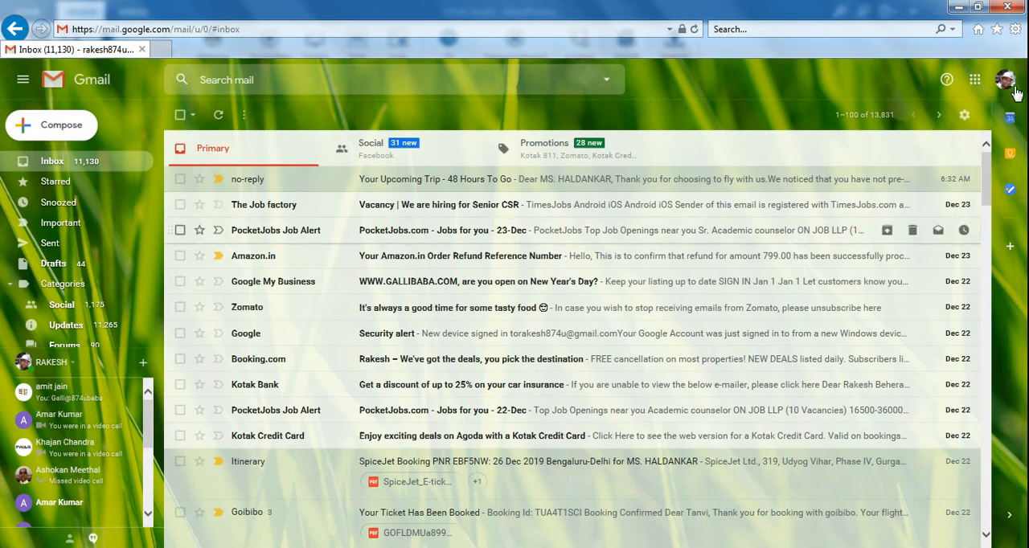
# Sign out of the Gmail account from the profile avatar menu, reaching the account chooser
pyautogui.click(1007, 80)
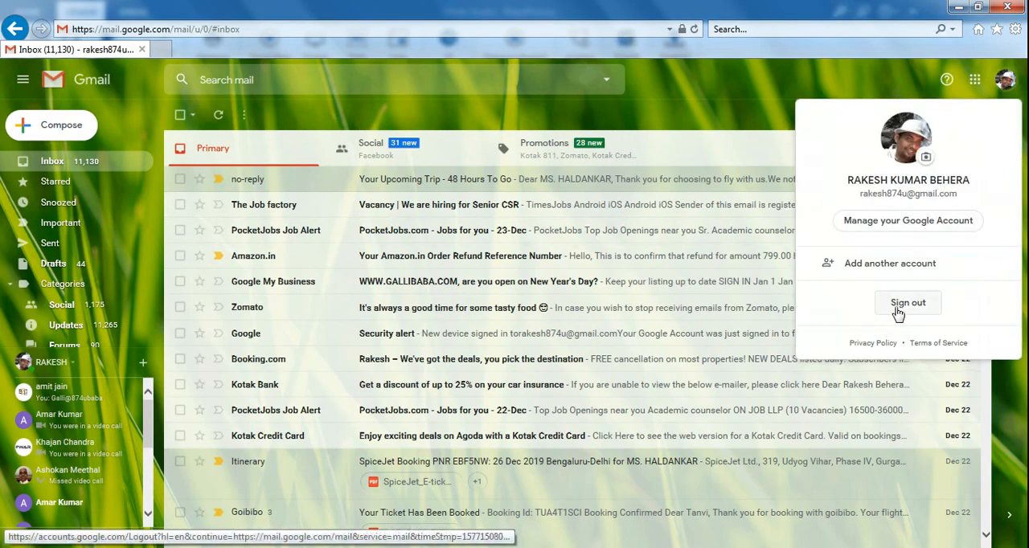
pyautogui.click(907, 302)
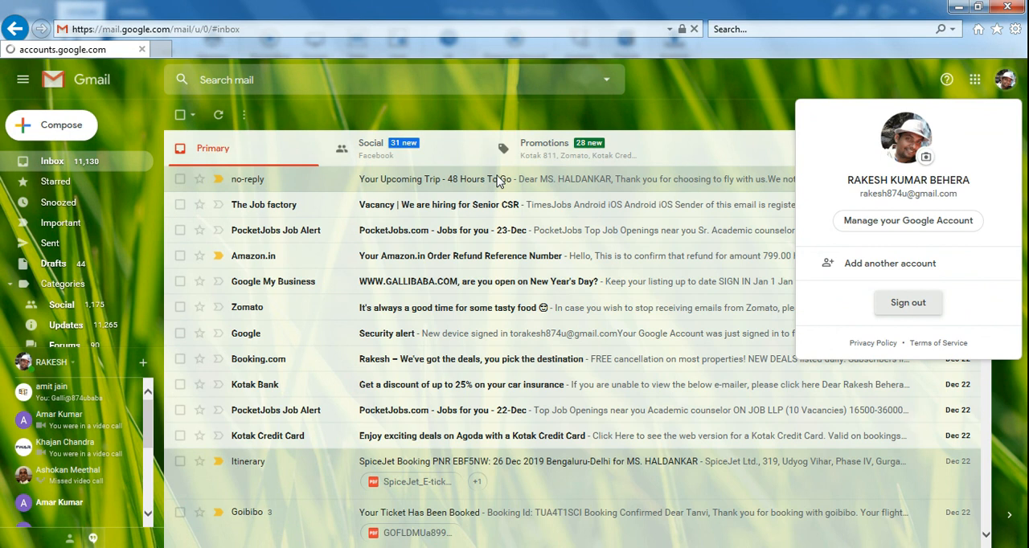
pyautogui.click(907, 303)
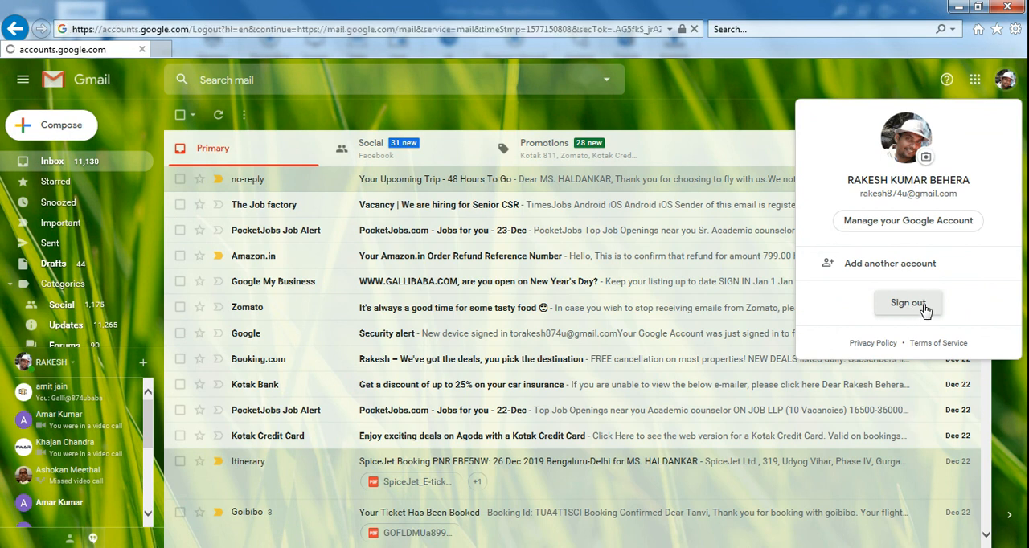
pyautogui.click(907, 303)
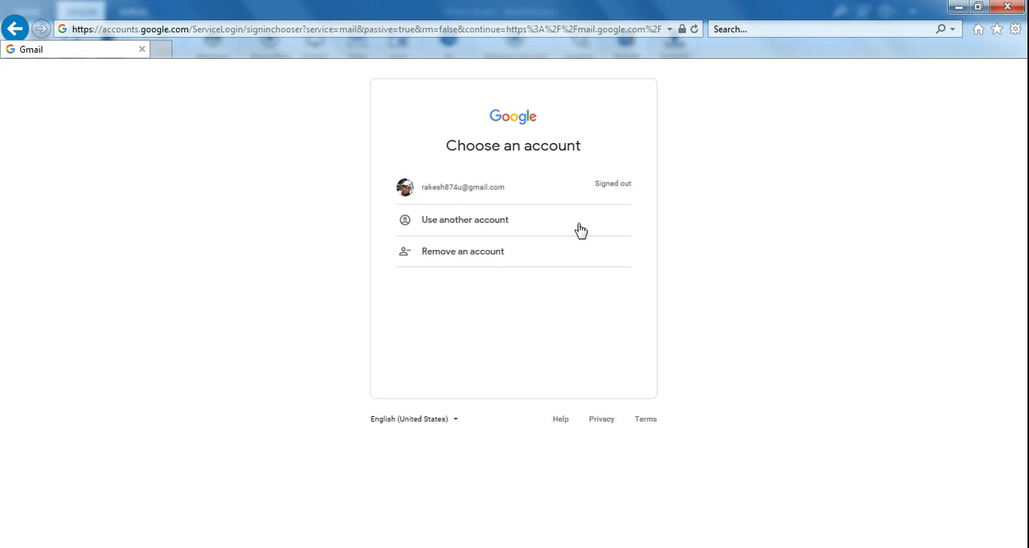
# Remove the saved Gmail account from this browser and confirm with Yes, remove
pyautogui.click(463, 251)
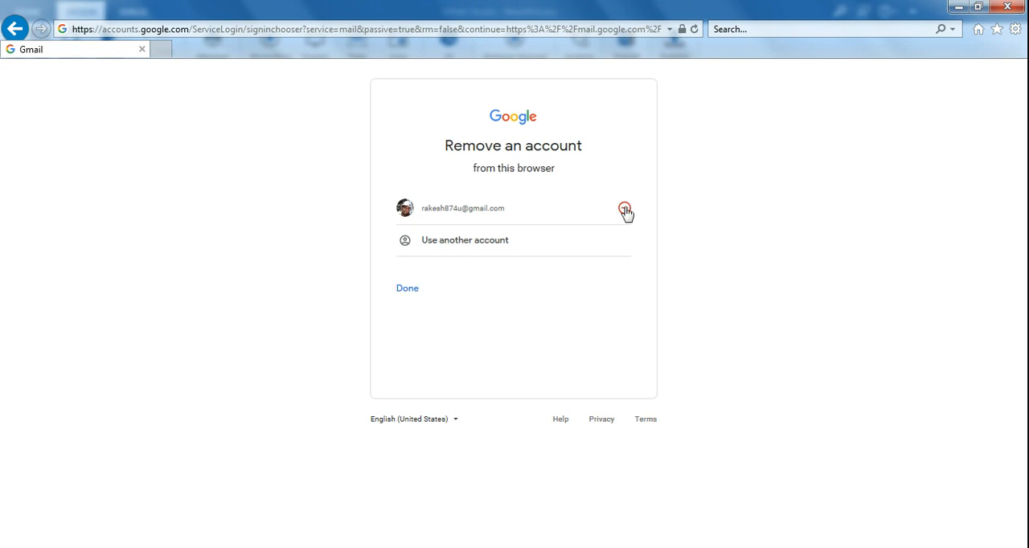
pyautogui.click(624, 209)
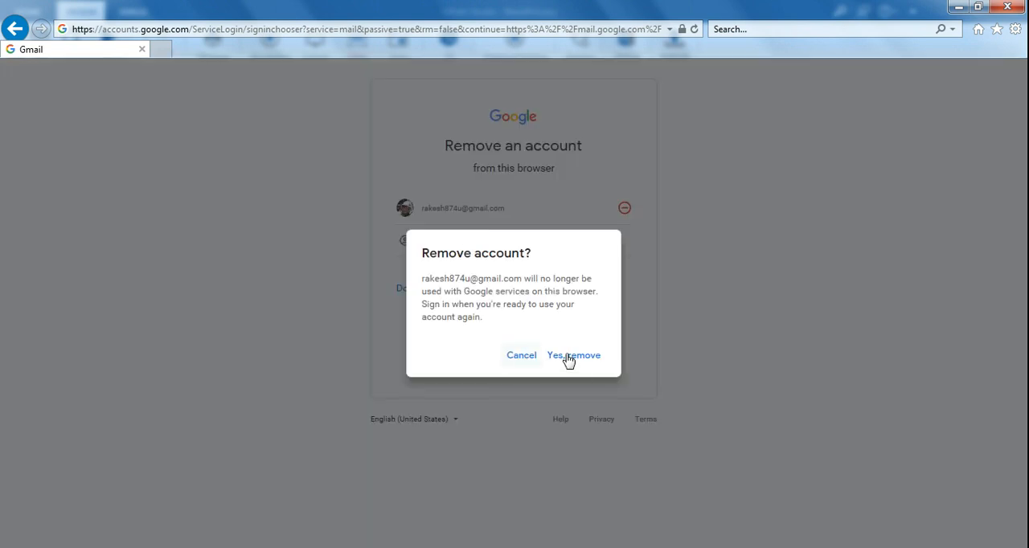
pyautogui.click(572, 355)
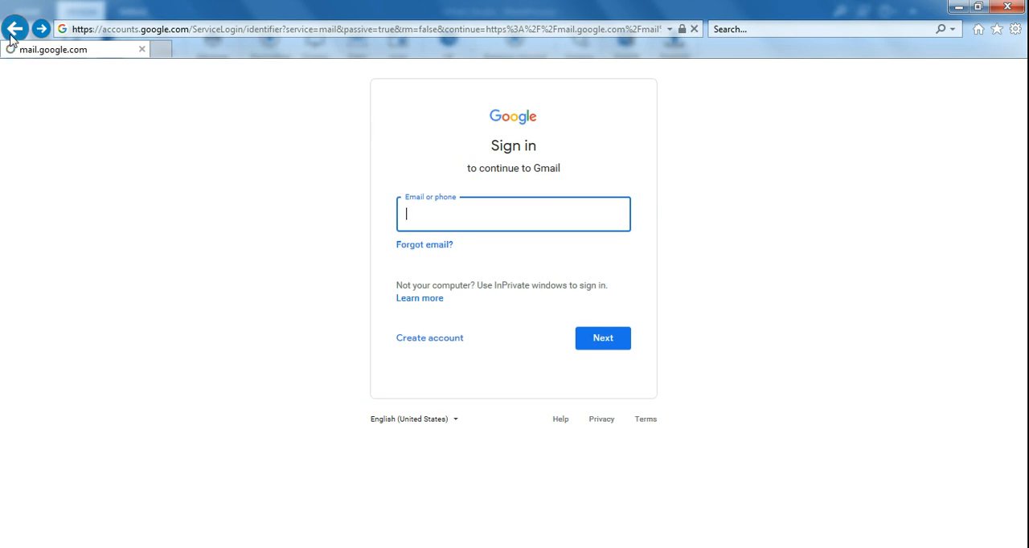
# Navigate back through the sign-in pages and search results to the Google home page
pyautogui.click(14, 29)
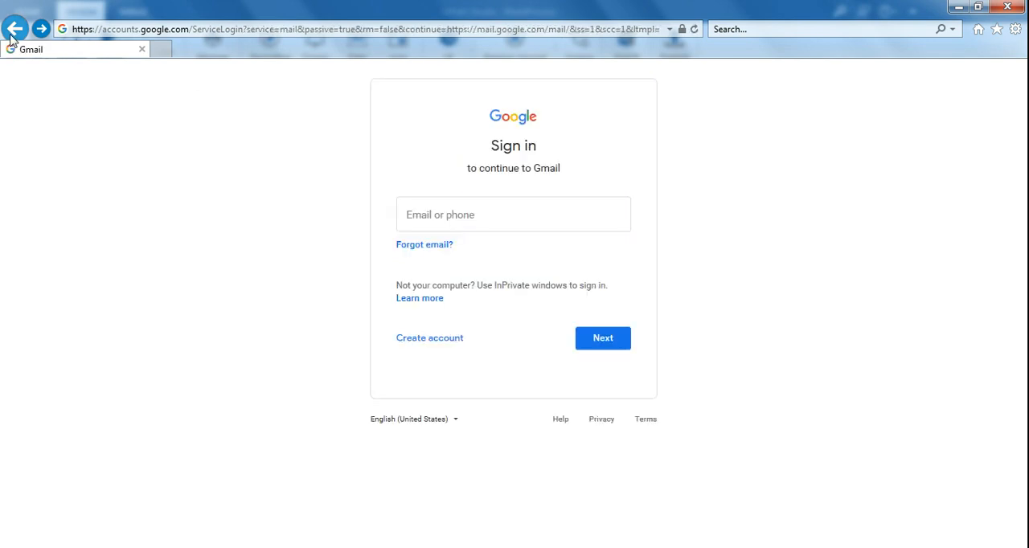
pyautogui.click(515, 214)
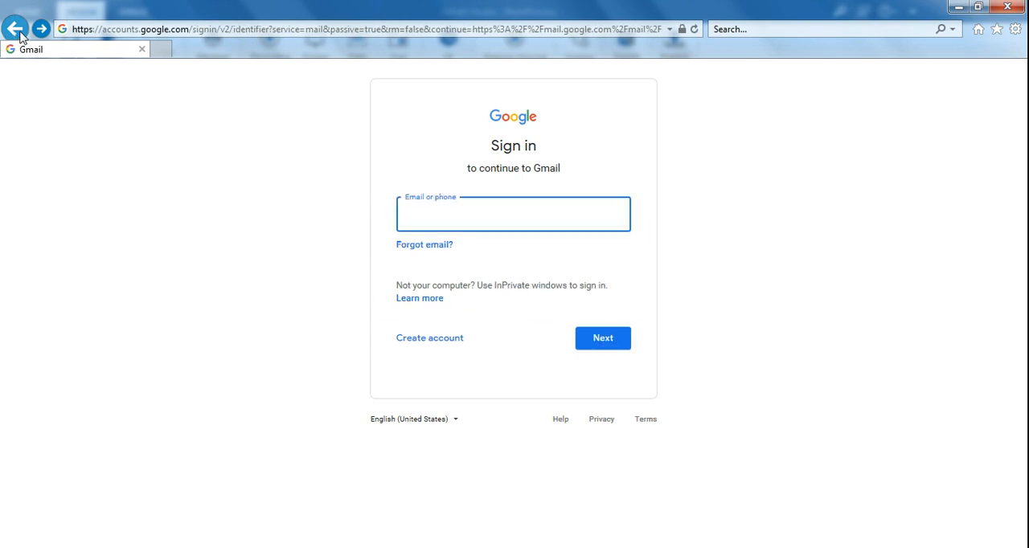
pyautogui.click(14, 29)
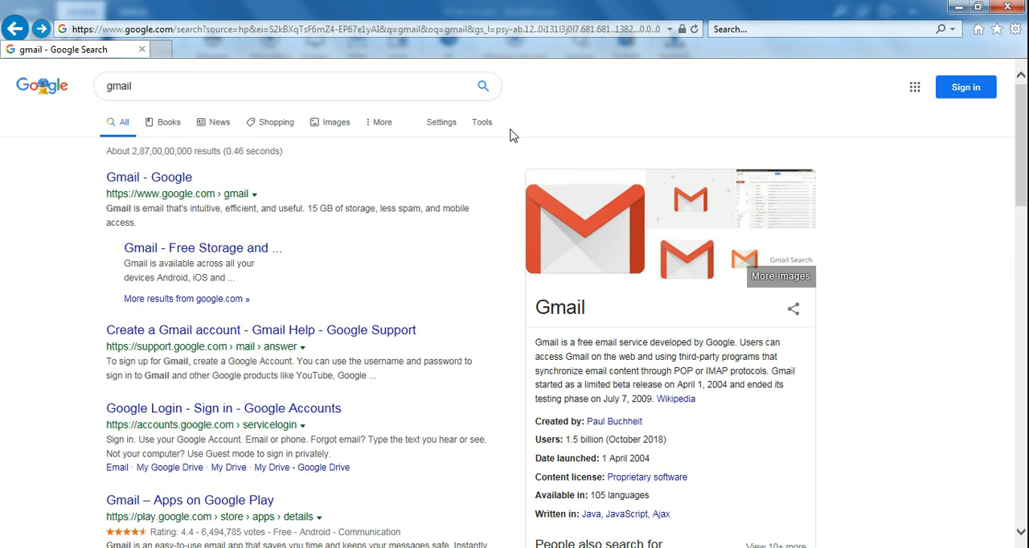
pyautogui.click(16, 29)
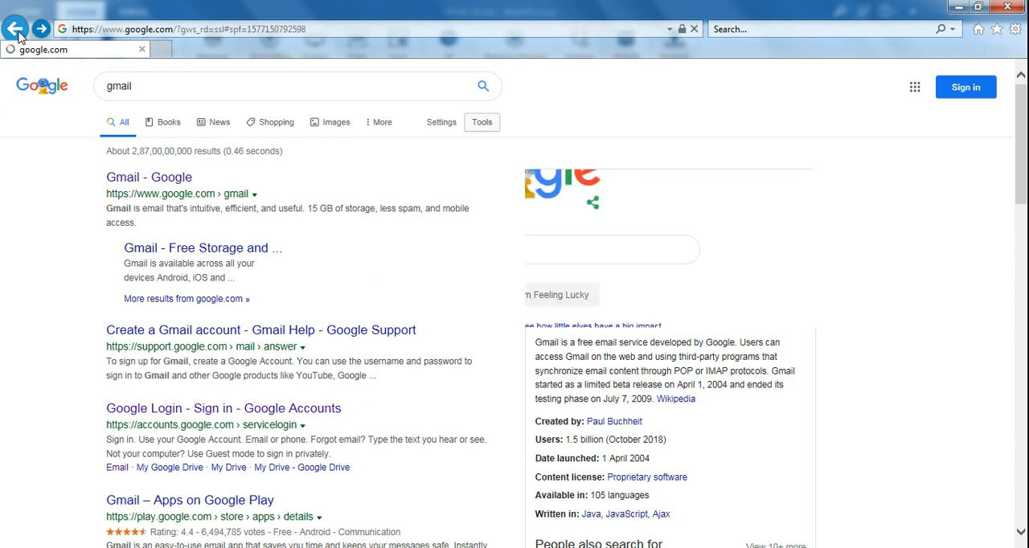
pyautogui.click(16, 29)
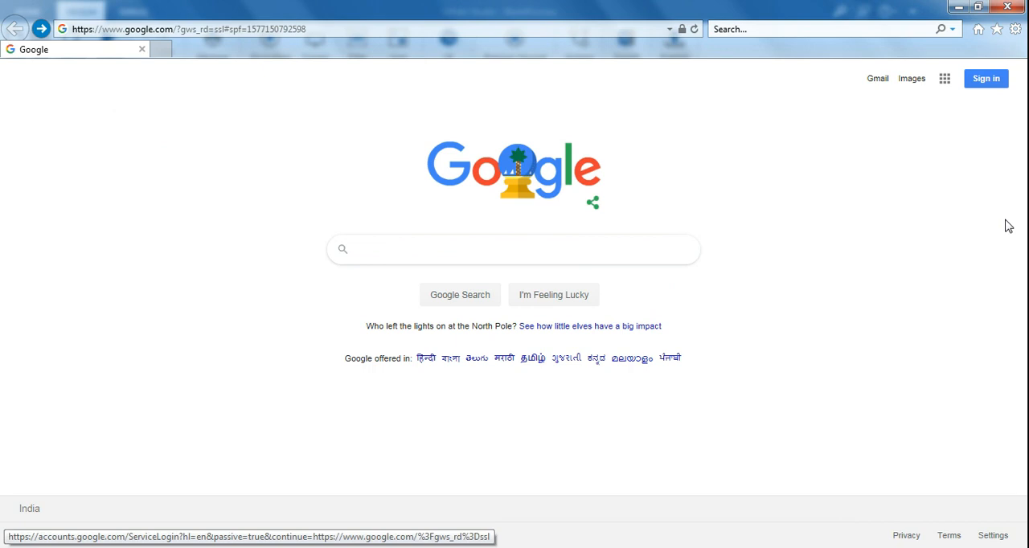
pyautogui.moveTo(288, 112)
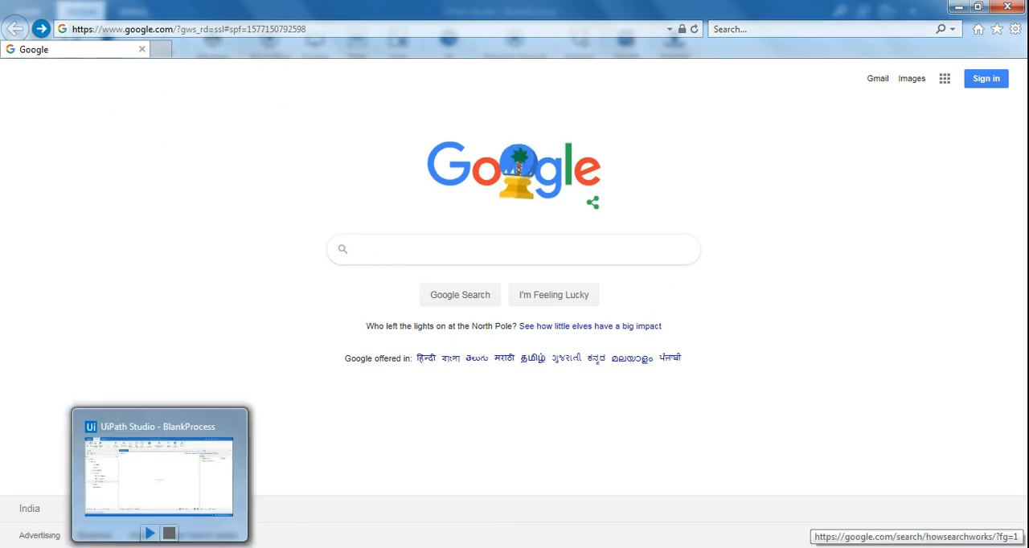
# Switch to UiPath Studio and start a Web recording session from the Recording menu
pyautogui.click(159, 474)
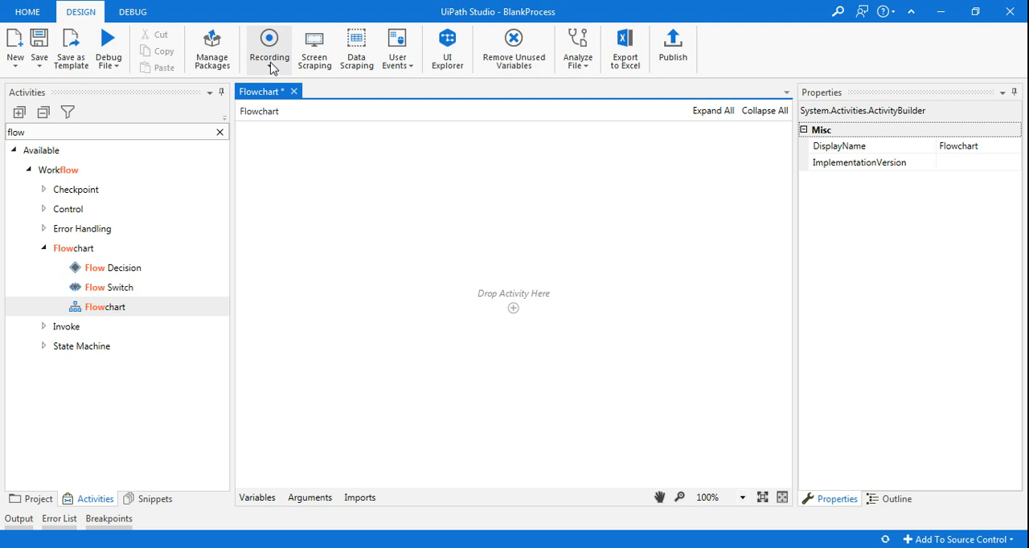
pyautogui.click(270, 49)
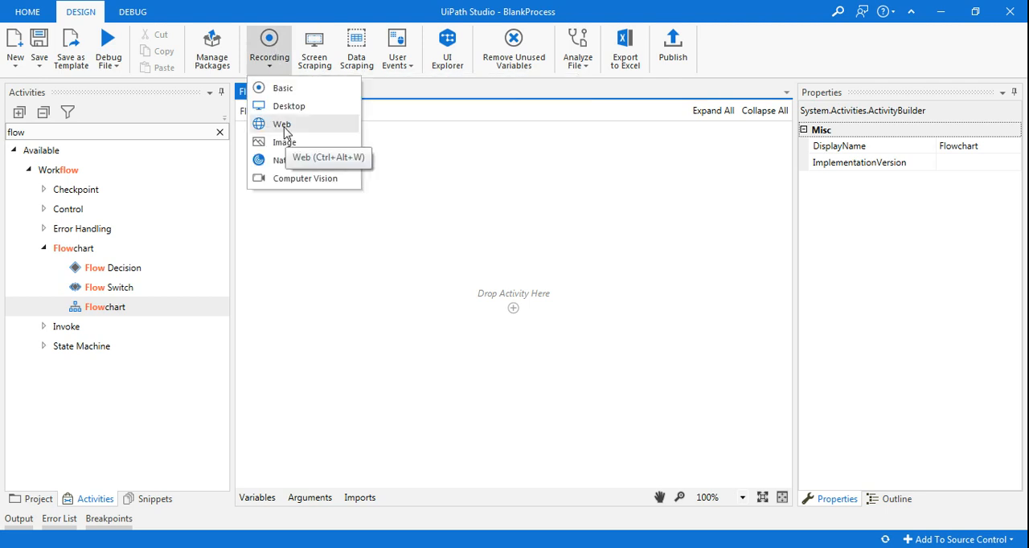
pyautogui.moveTo(288, 128)
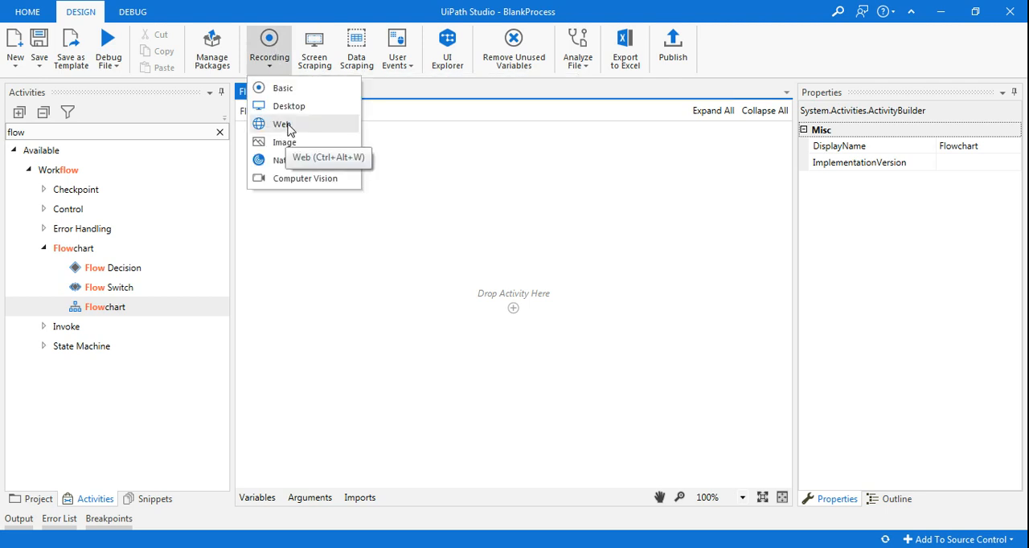
pyautogui.click(282, 124)
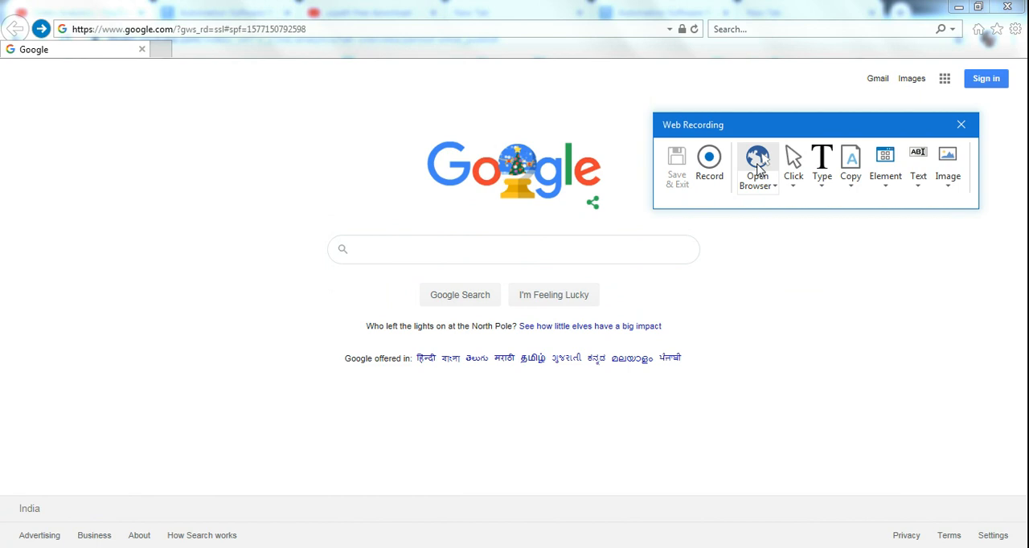
# Record an Open Browser step targeting the Google home page
pyautogui.click(756, 164)
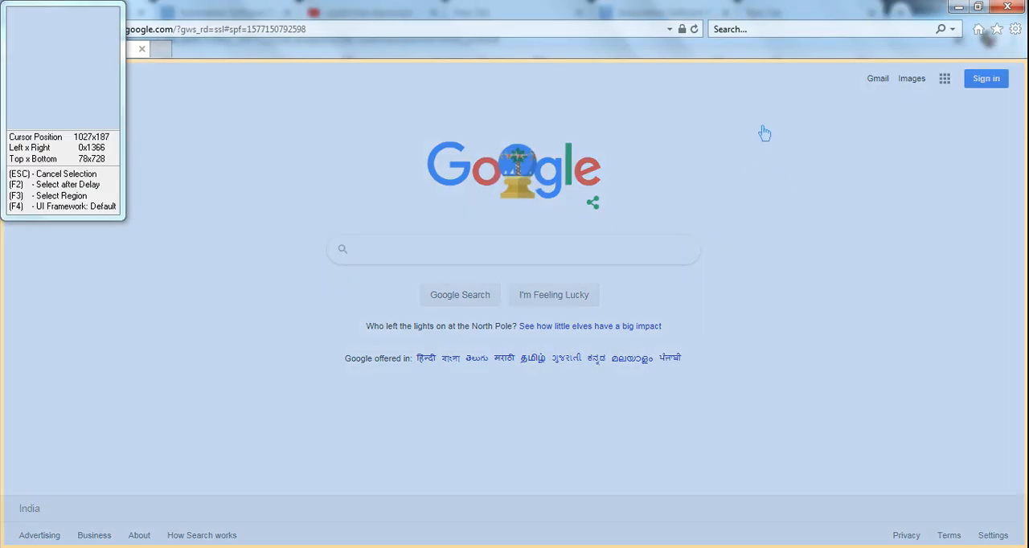
pyautogui.moveTo(836, 110)
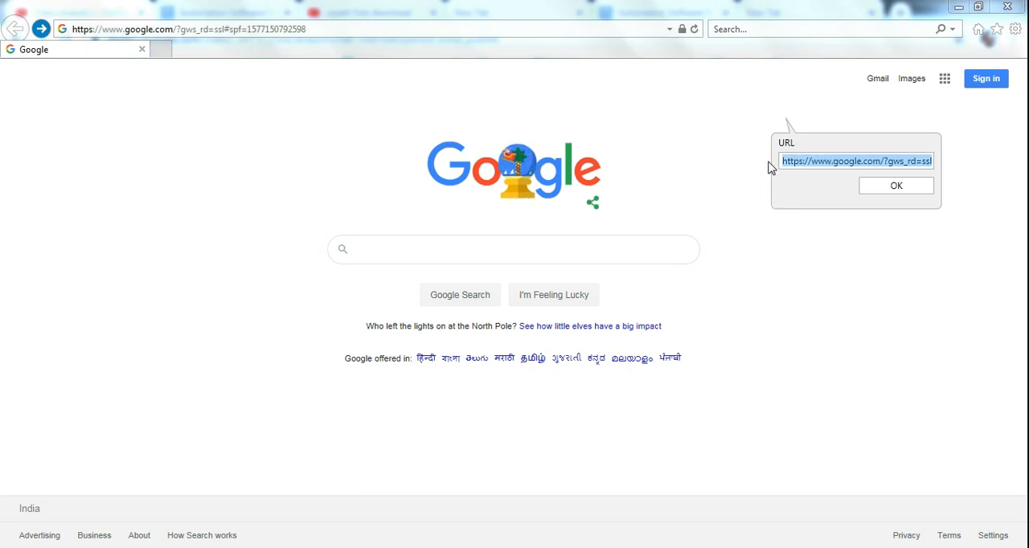
pyautogui.moveTo(791, 185)
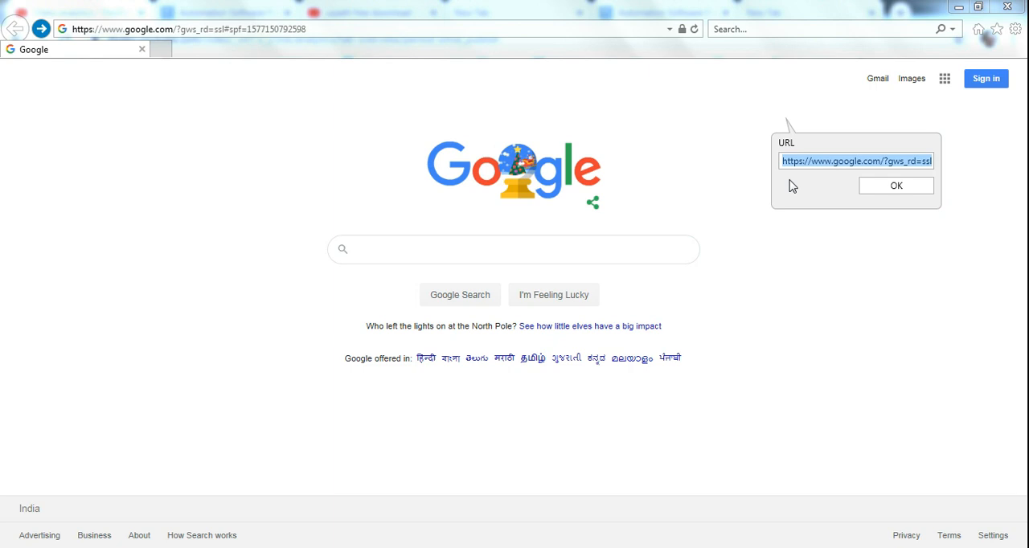
pyautogui.moveTo(717, 199)
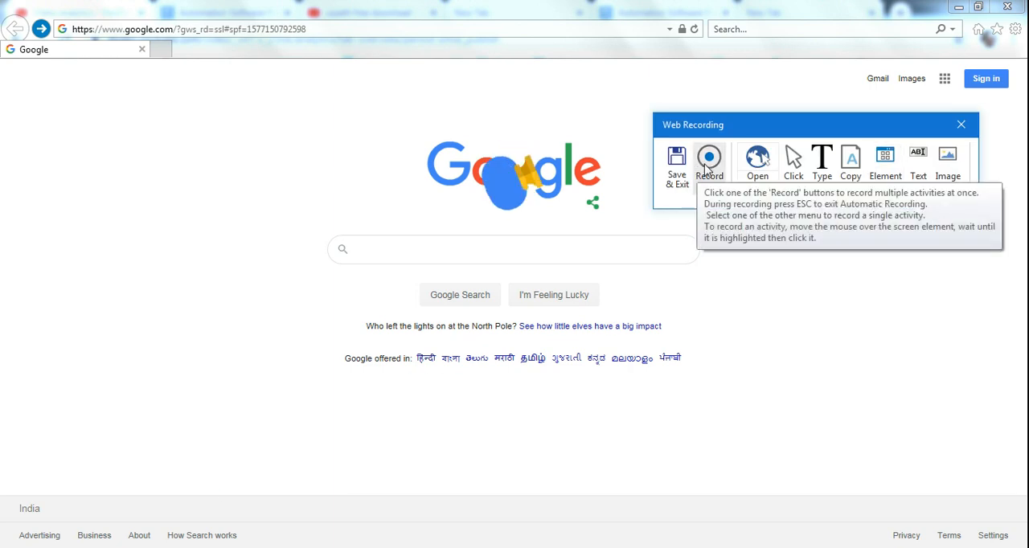
# Record typing 'gmail' into the Google search box with Empty field enabled
pyautogui.click(709, 161)
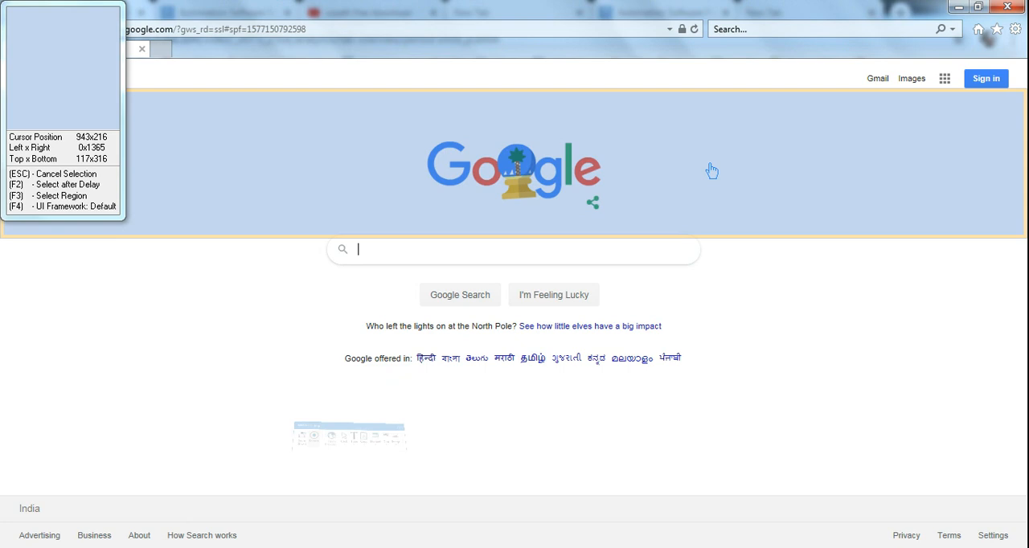
pyautogui.click(523, 249)
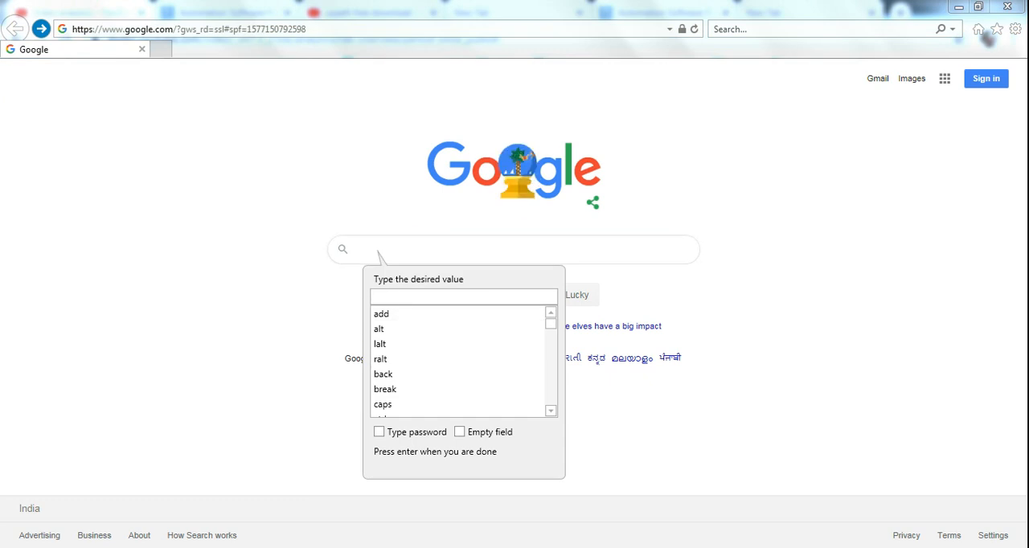
pyautogui.write('gmail')
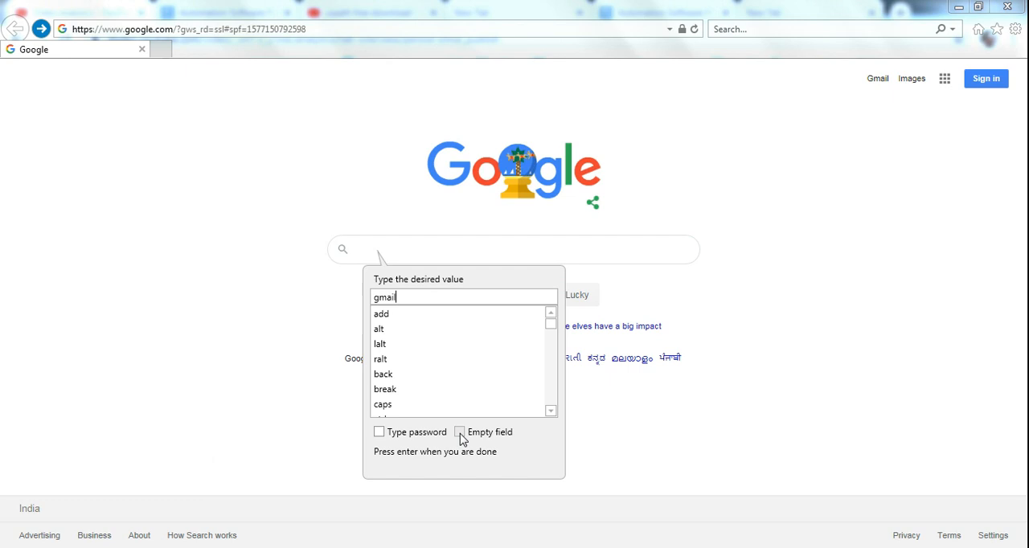
pyautogui.click(460, 431)
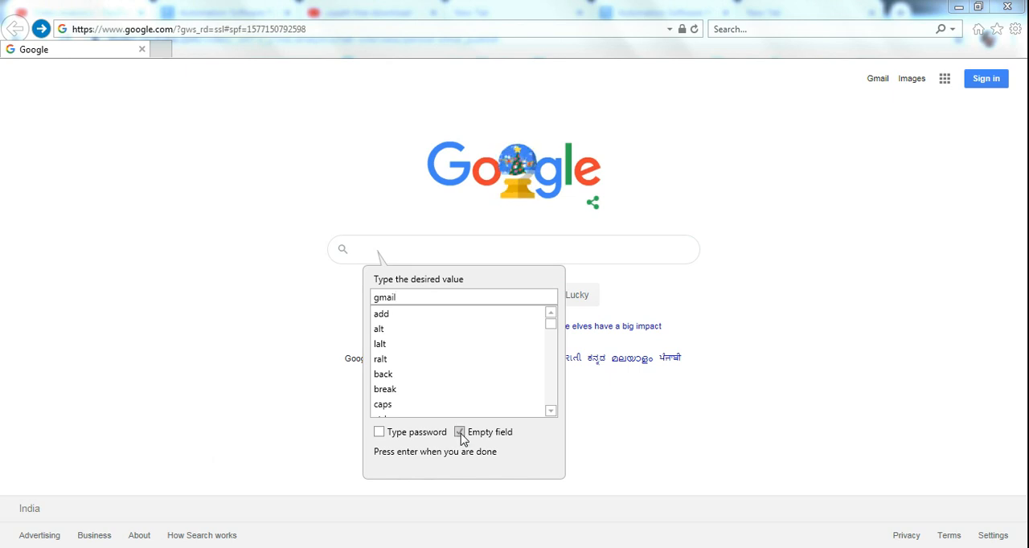
pyautogui.click(460, 431)
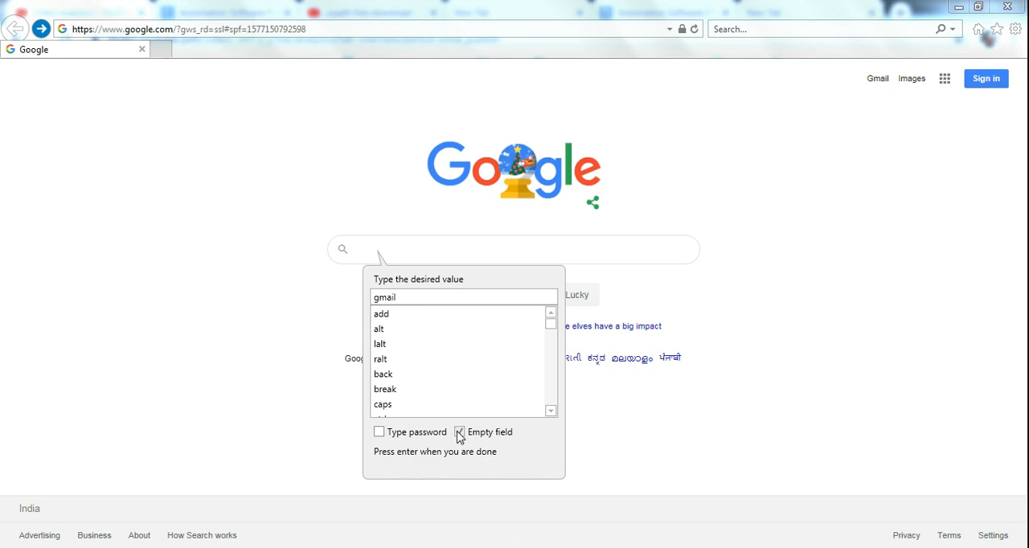
pyautogui.click(460, 431)
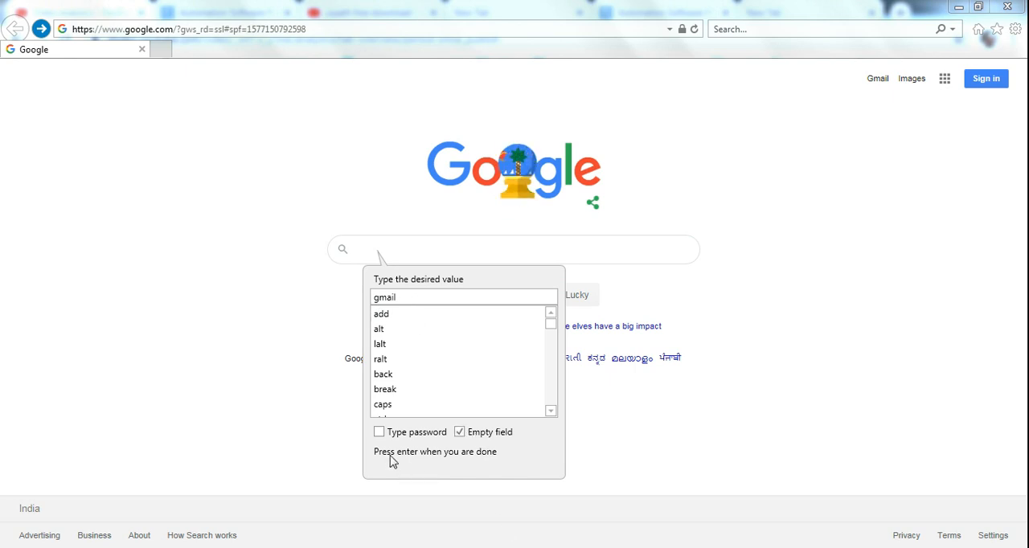
pyautogui.moveTo(463, 463)
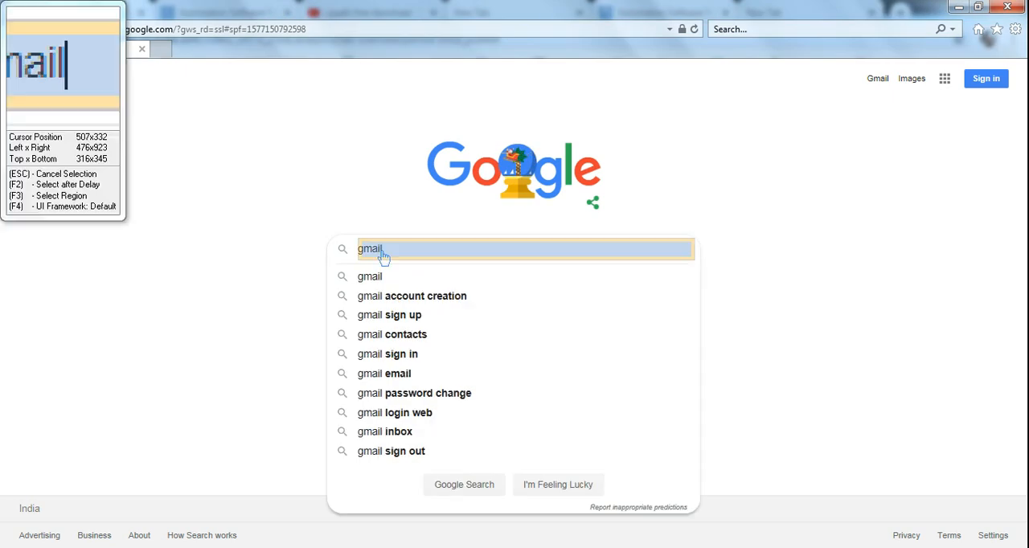
pyautogui.moveTo(403, 257)
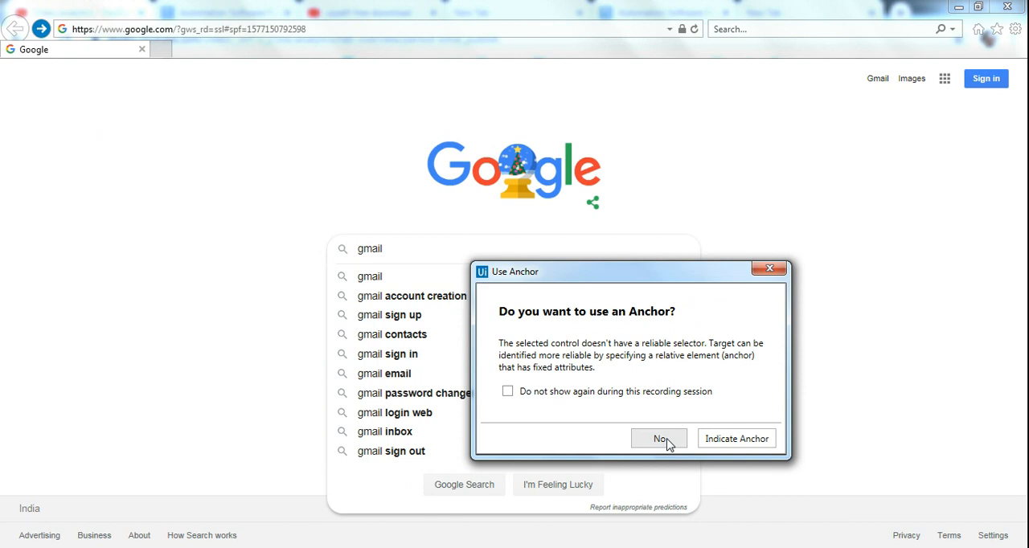
pyautogui.moveTo(515, 394)
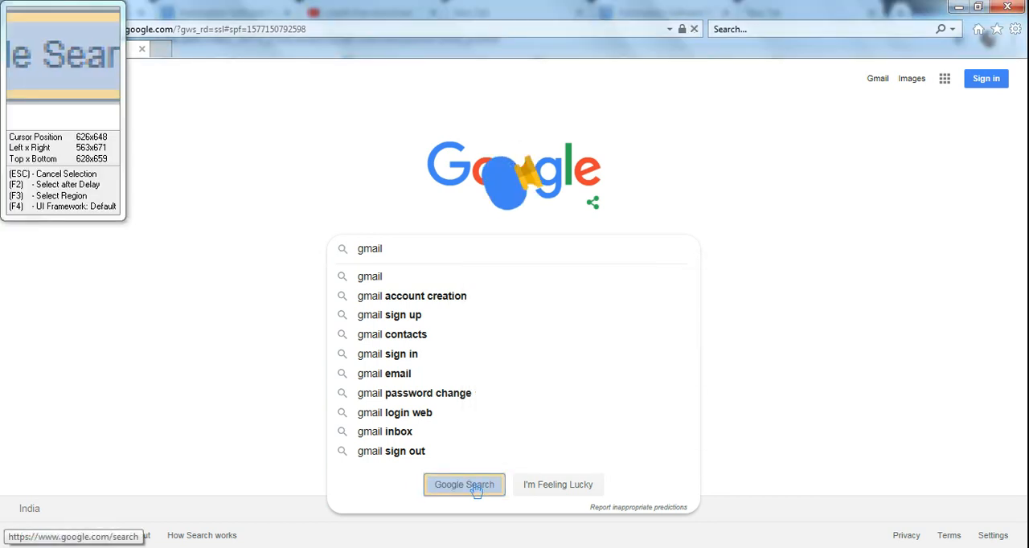
# Record clicking Google Search and the 'Gmail - Google' result to reach the sign-in page
pyautogui.click(463, 486)
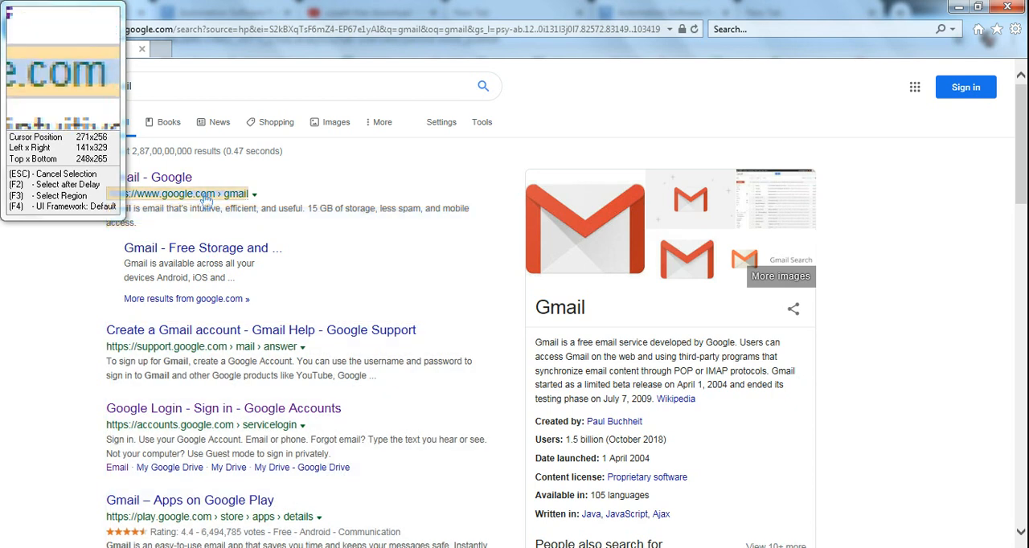
pyautogui.moveTo(212, 201)
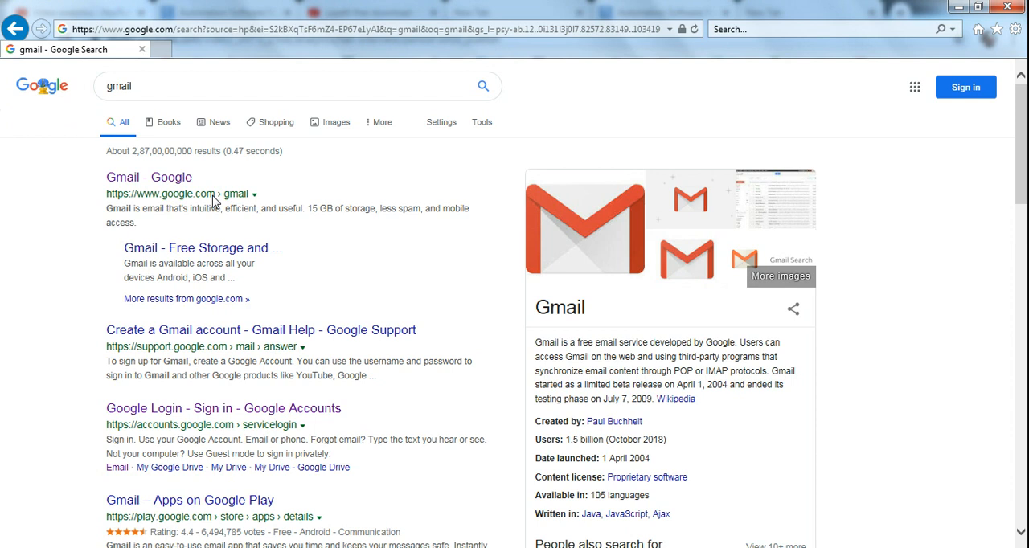
pyautogui.click(148, 177)
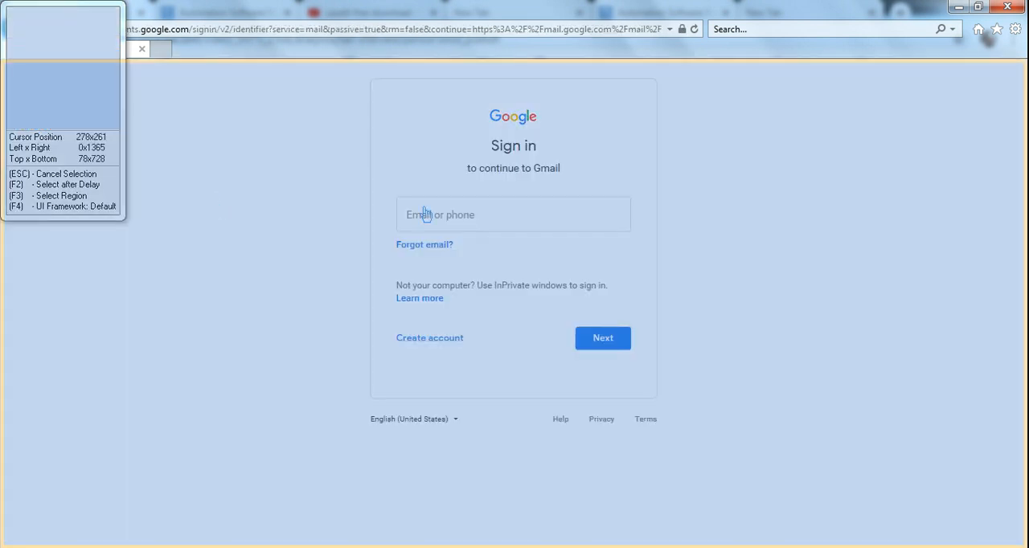
pyautogui.click(513, 214)
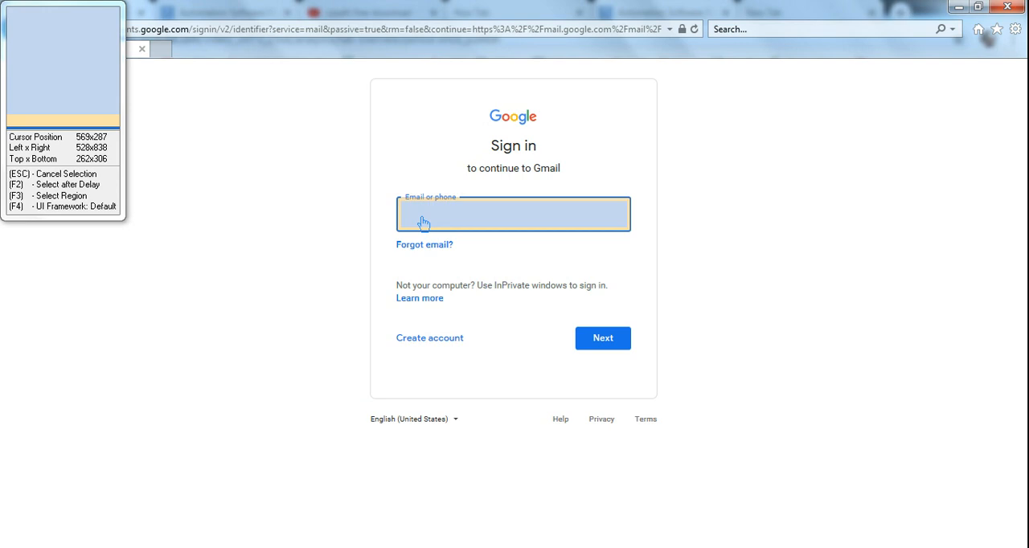
pyautogui.moveTo(435, 223)
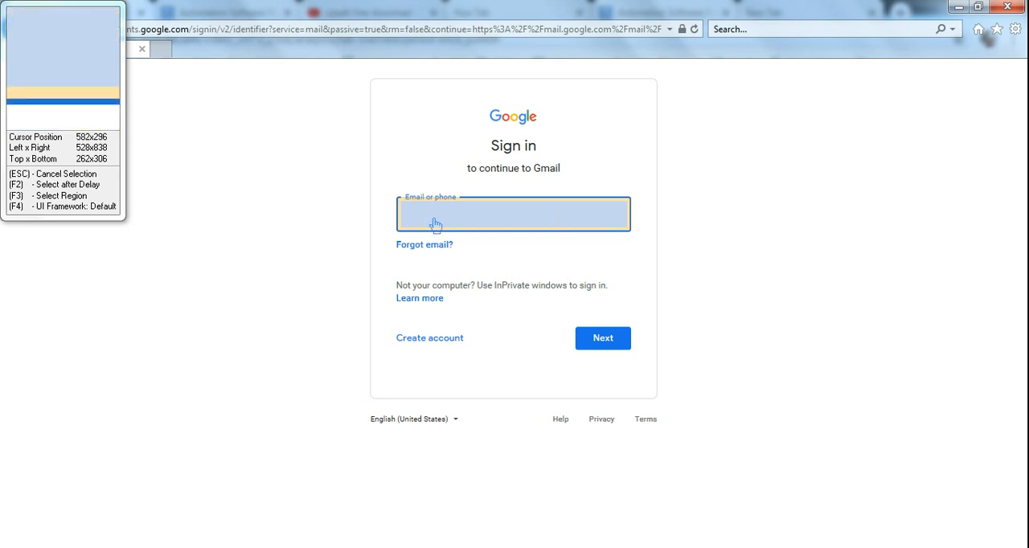
pyautogui.click(513, 213)
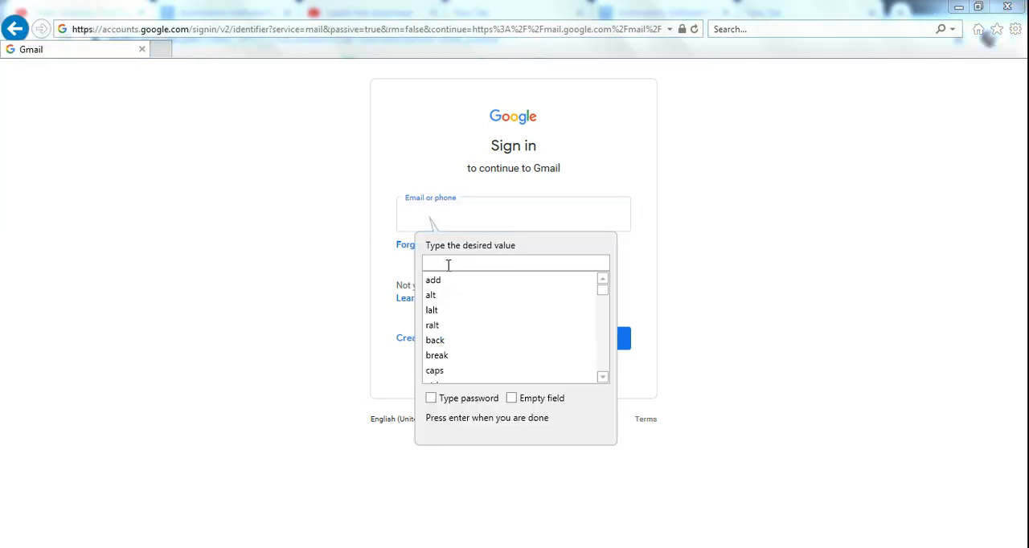
pyautogui.write('rakesh8')
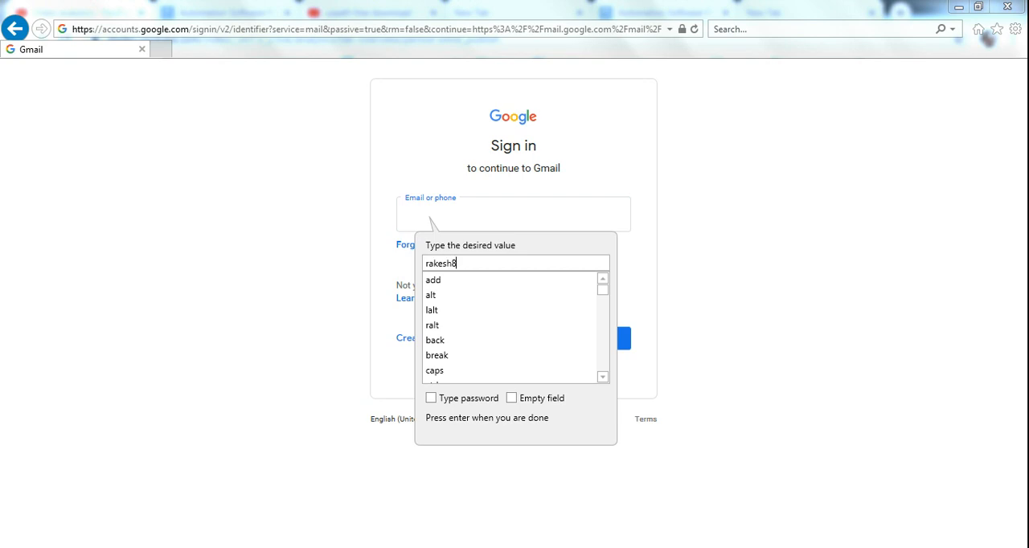
pyautogui.write('74')
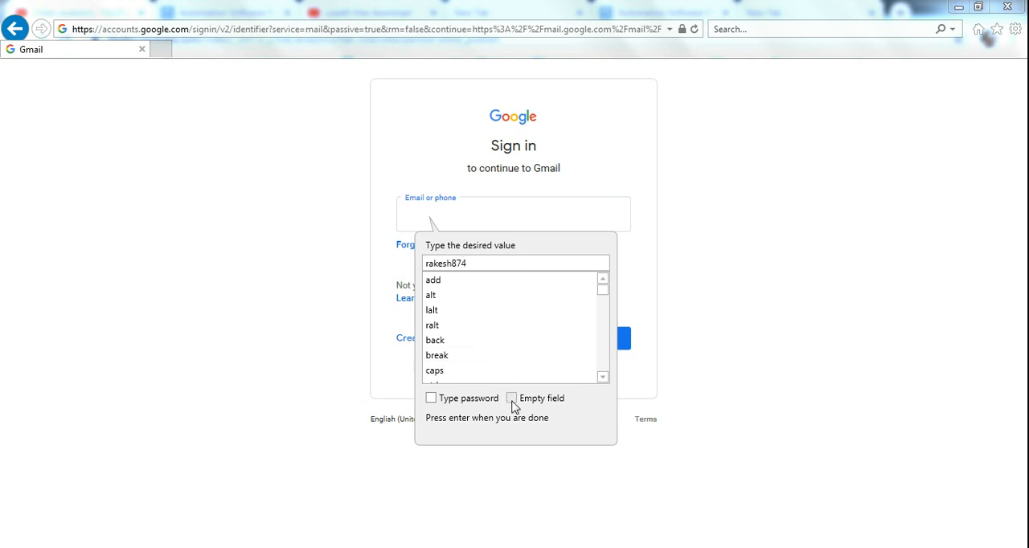
pyautogui.click(512, 399)
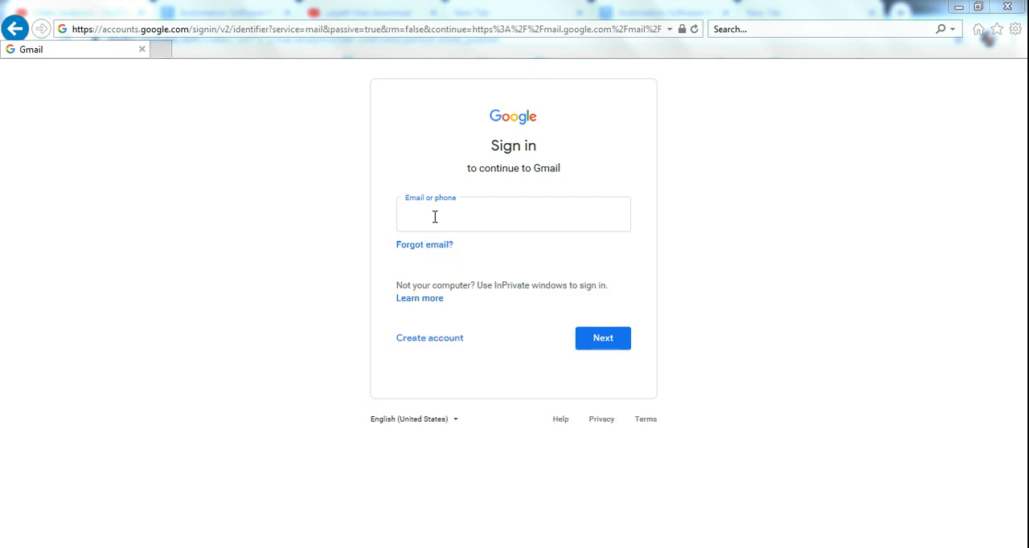
pyautogui.write('rakesh874')
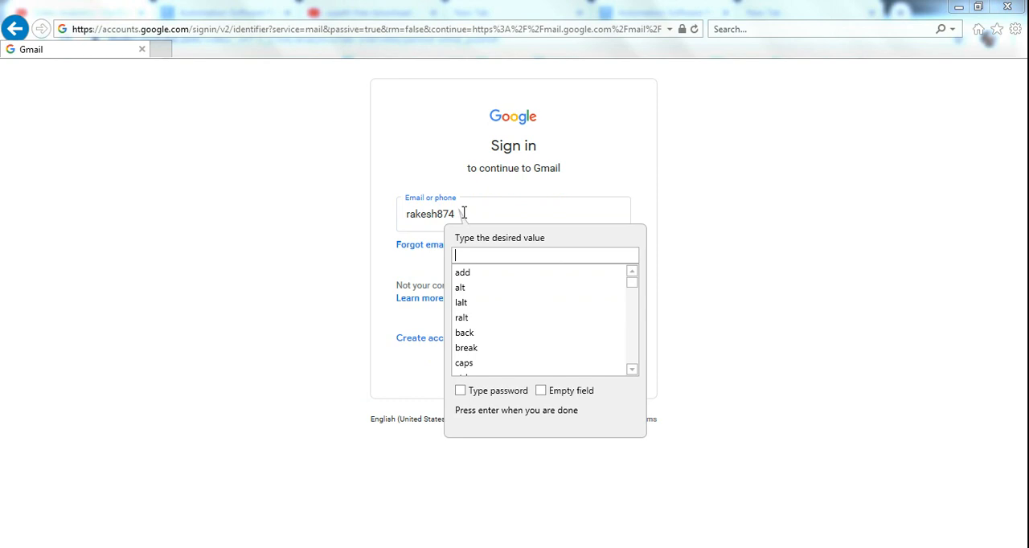
pyautogui.write('rakesh874u')
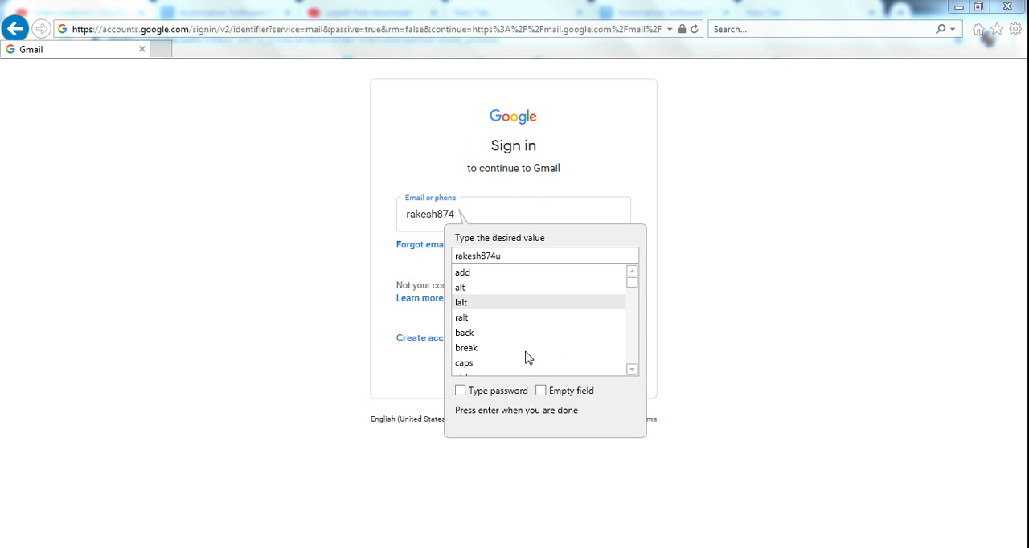
# Enable Empty field for the email step and confirm the value with Enter
pyautogui.click(540, 391)
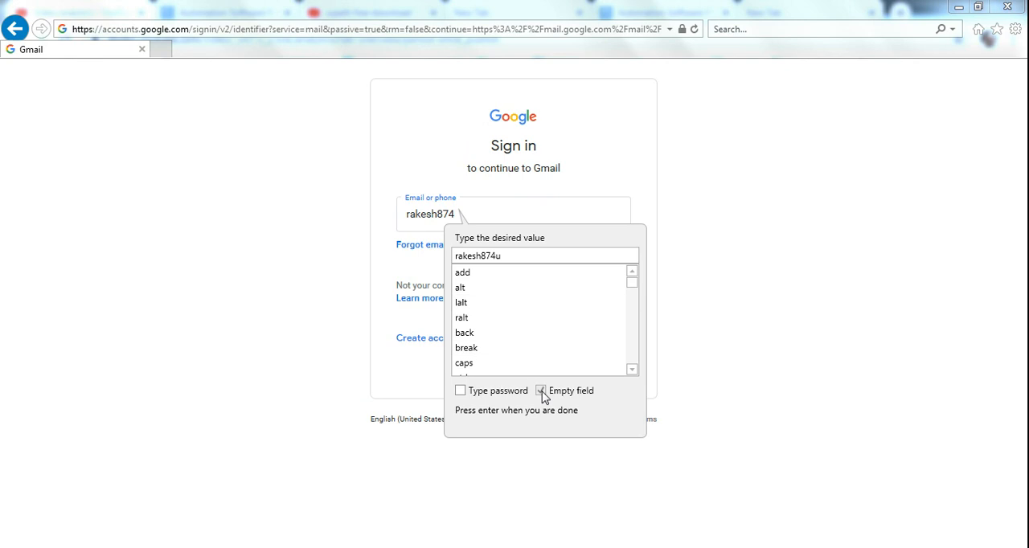
pyautogui.click(540, 389)
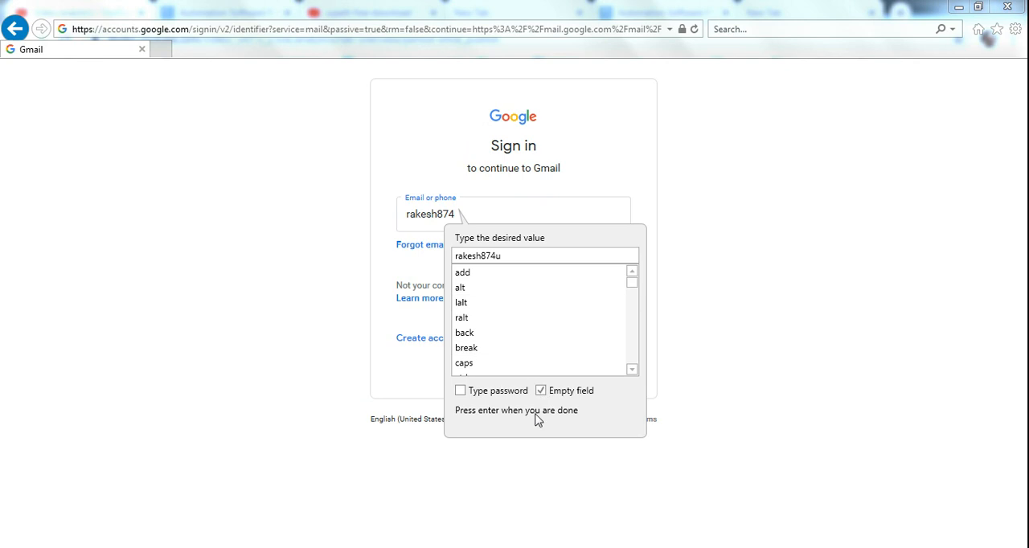
pyautogui.press('enter')
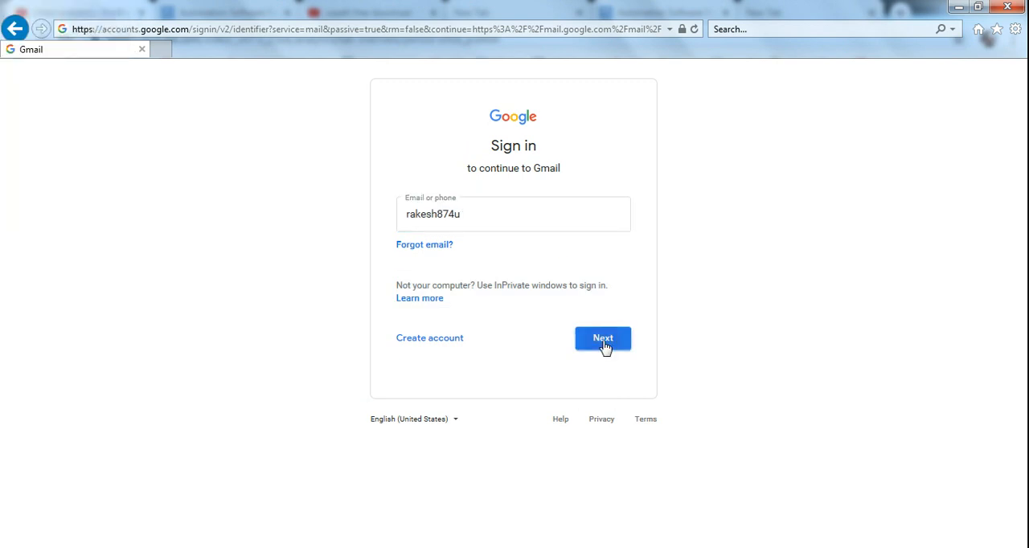
# Record clicking Next and typing a masked password into the password field with Type password ticked
pyautogui.click(603, 338)
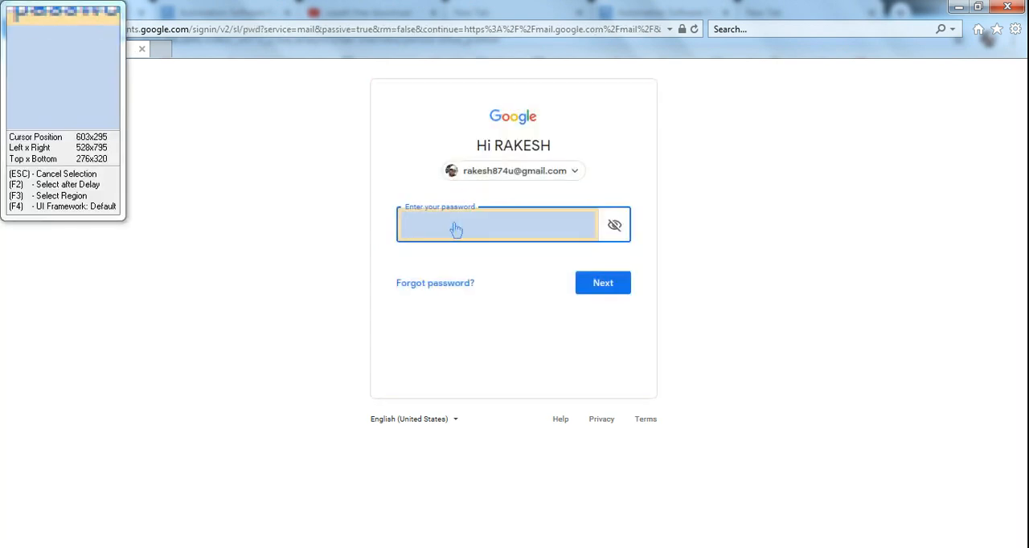
pyautogui.click(497, 225)
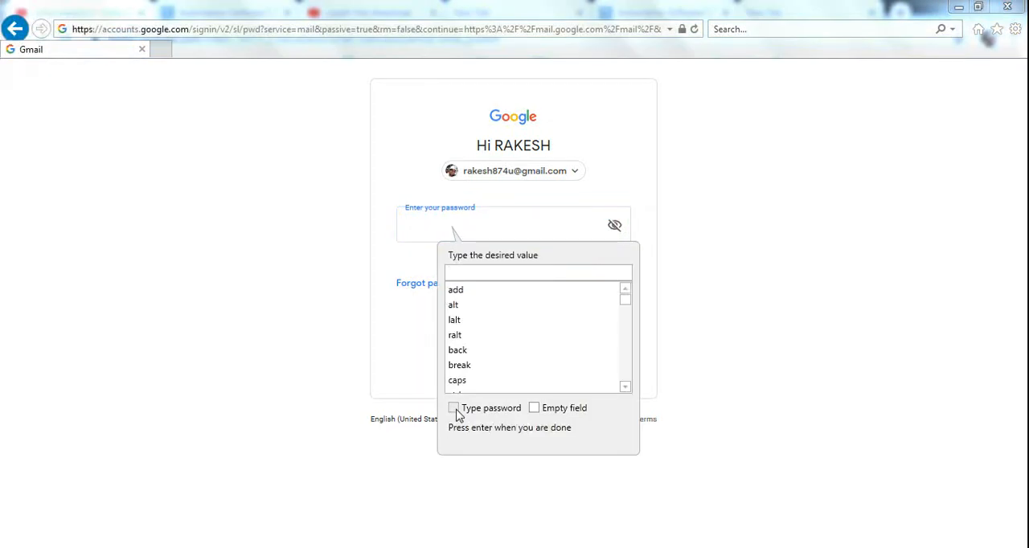
pyautogui.click(454, 408)
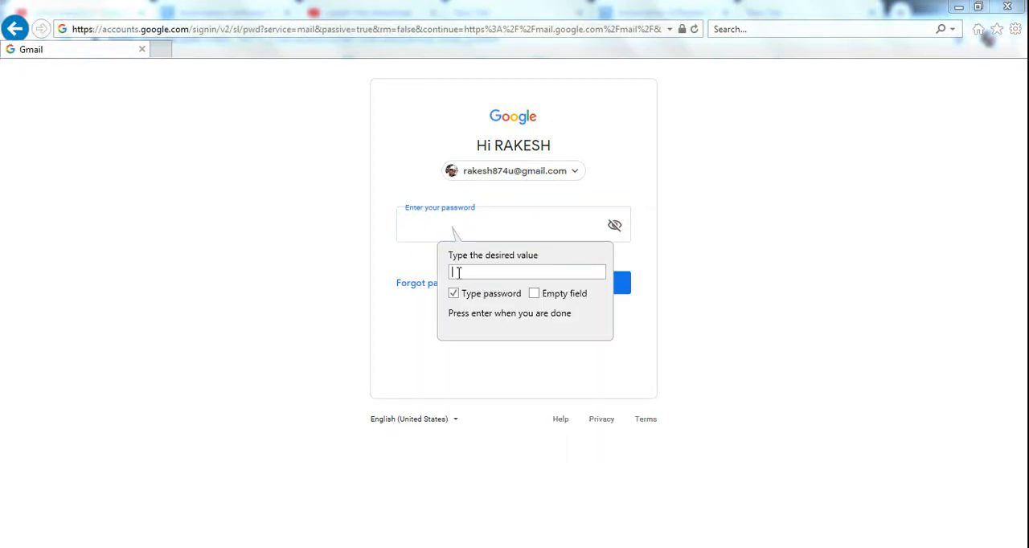
pyautogui.write('*')
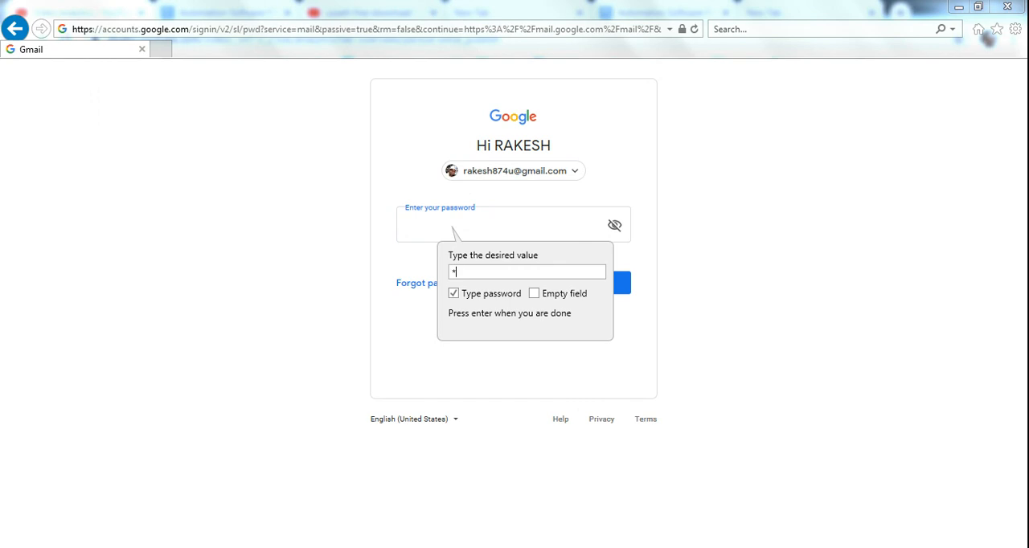
pyautogui.write('***')
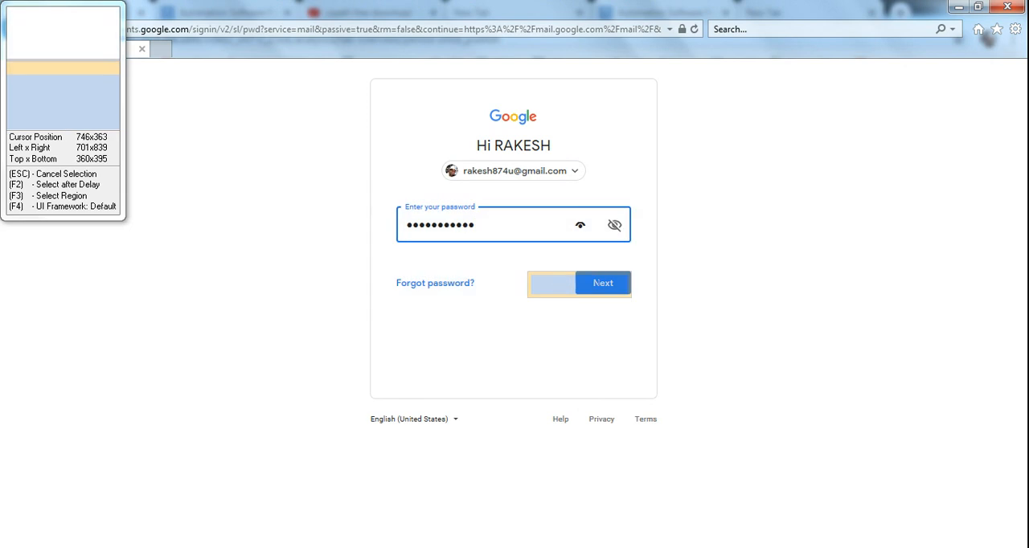
# Record clicking Next past the password step to continue into Gmail
pyautogui.click(601, 283)
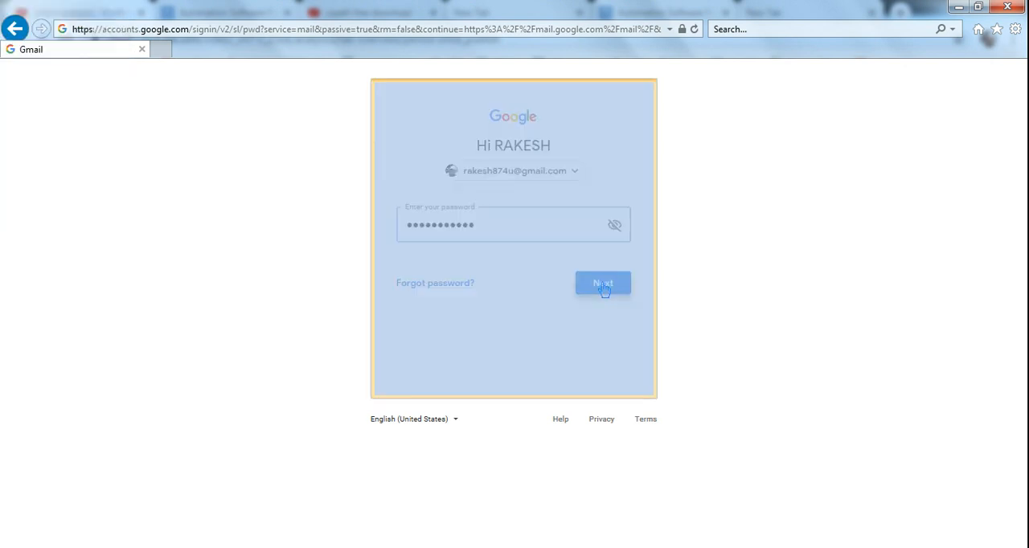
pyautogui.click(602, 283)
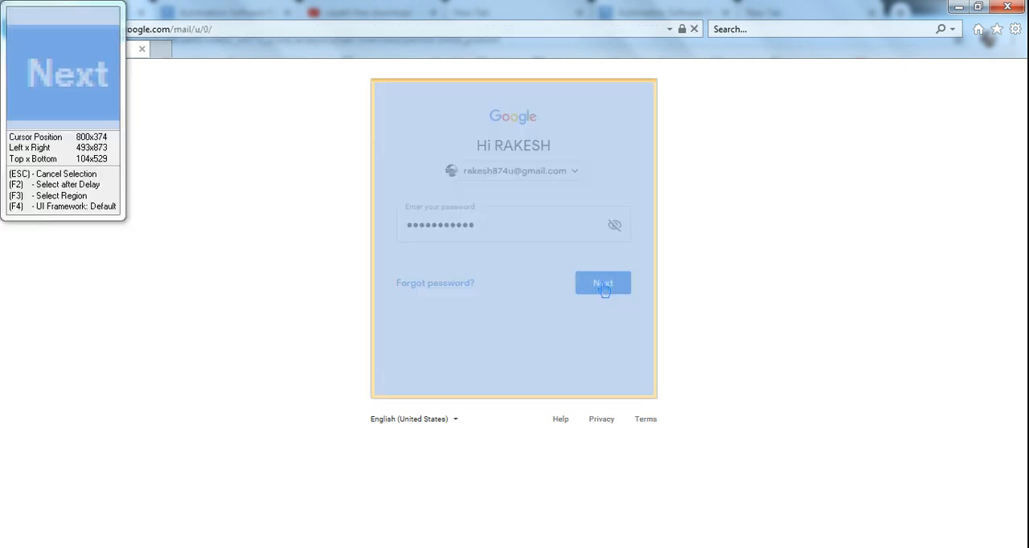
pyautogui.click(604, 283)
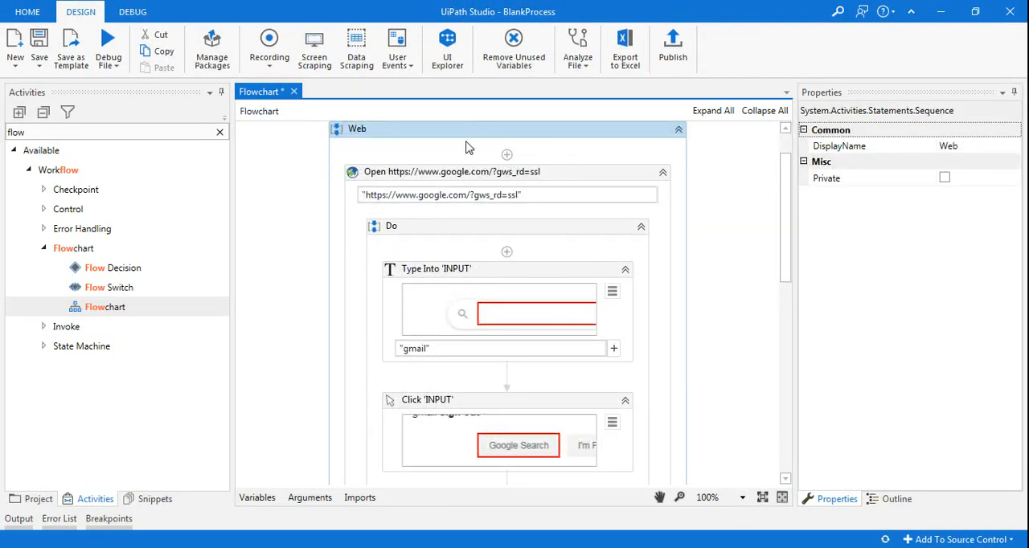
pyautogui.moveTo(412, 191)
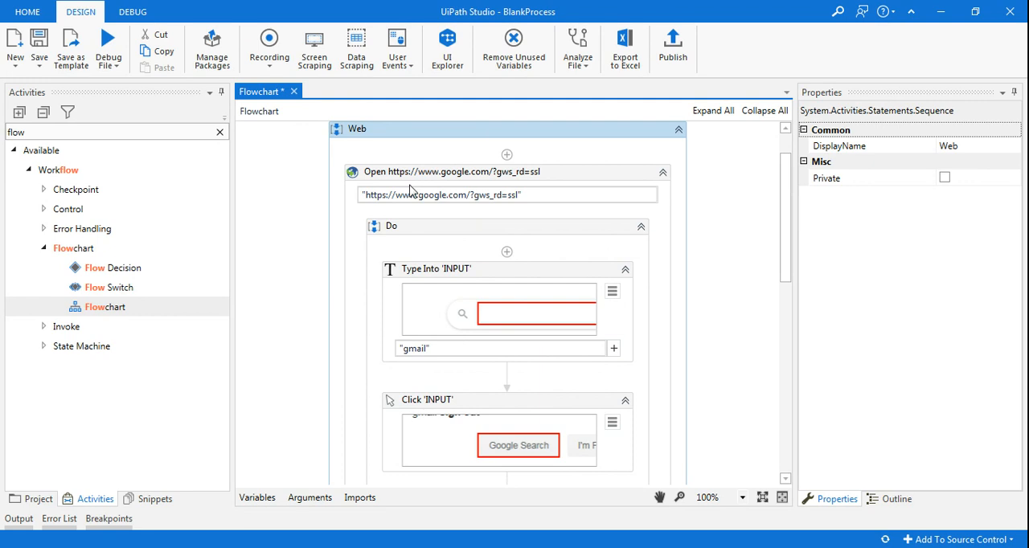
pyautogui.moveTo(485, 199)
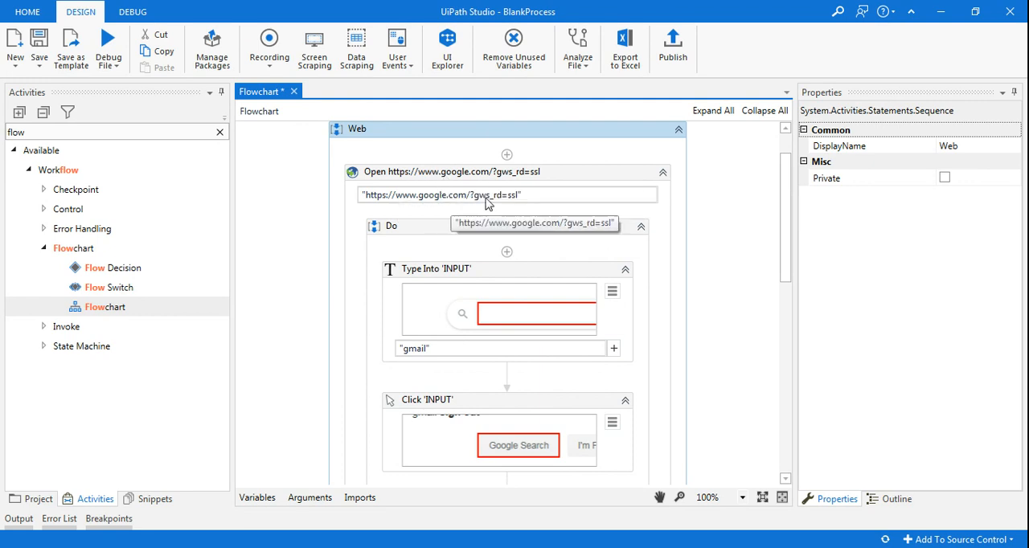
pyautogui.moveTo(443, 354)
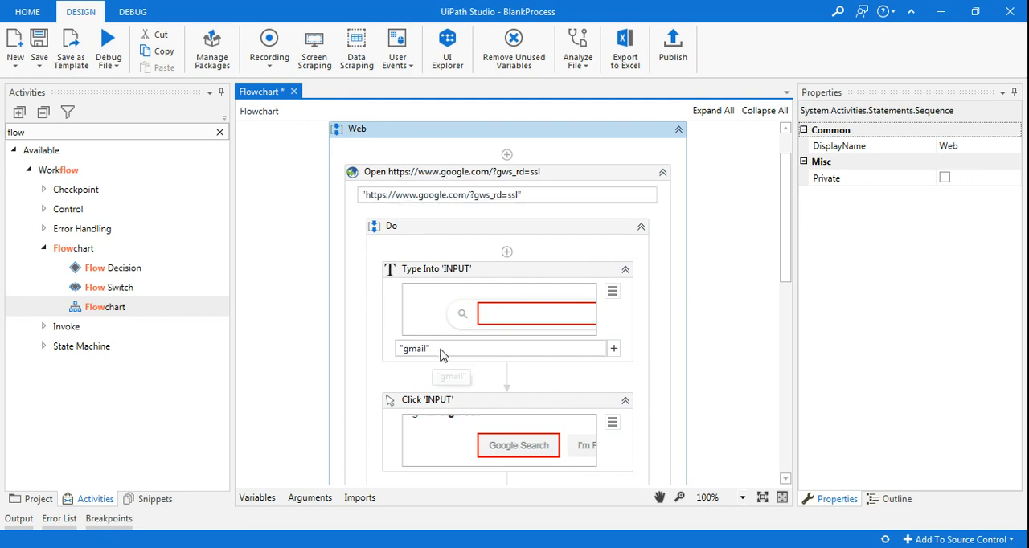
pyautogui.scroll(-3)
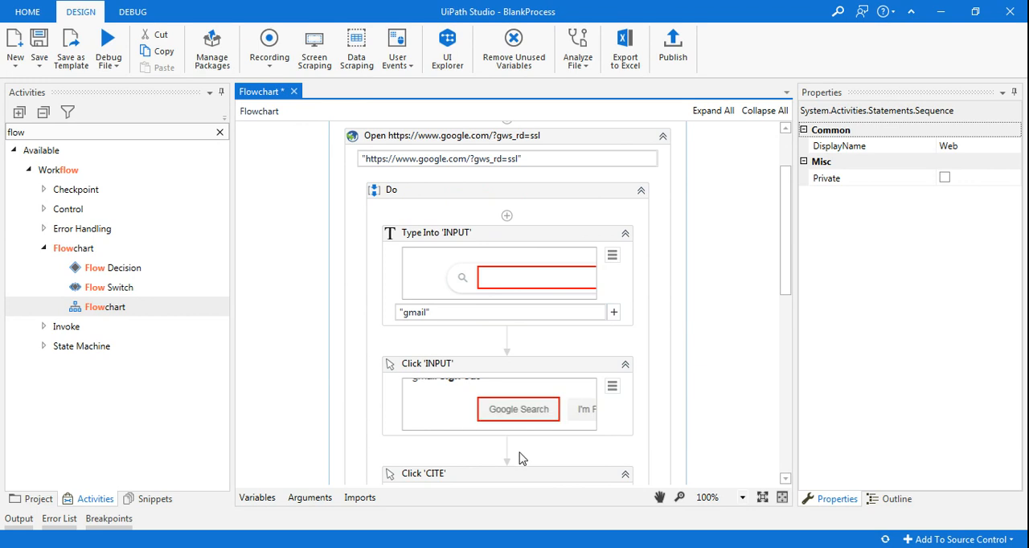
pyautogui.scroll(-3)
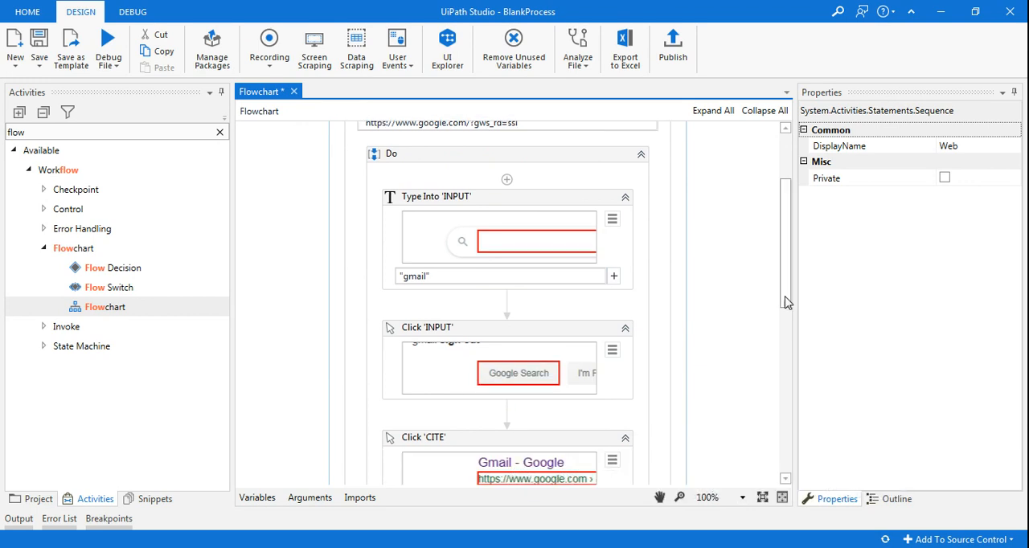
pyautogui.scroll(-3)
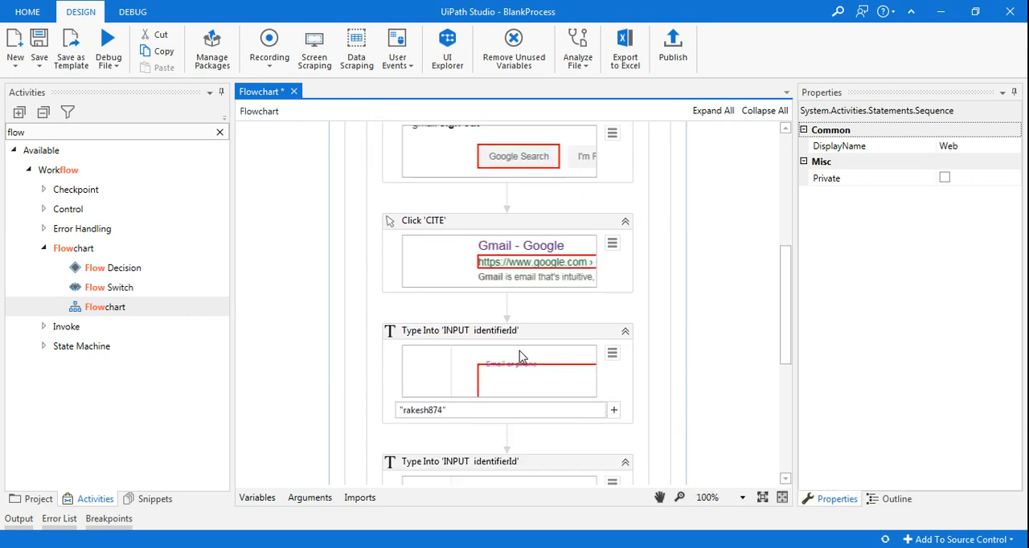
pyautogui.scroll(-3)
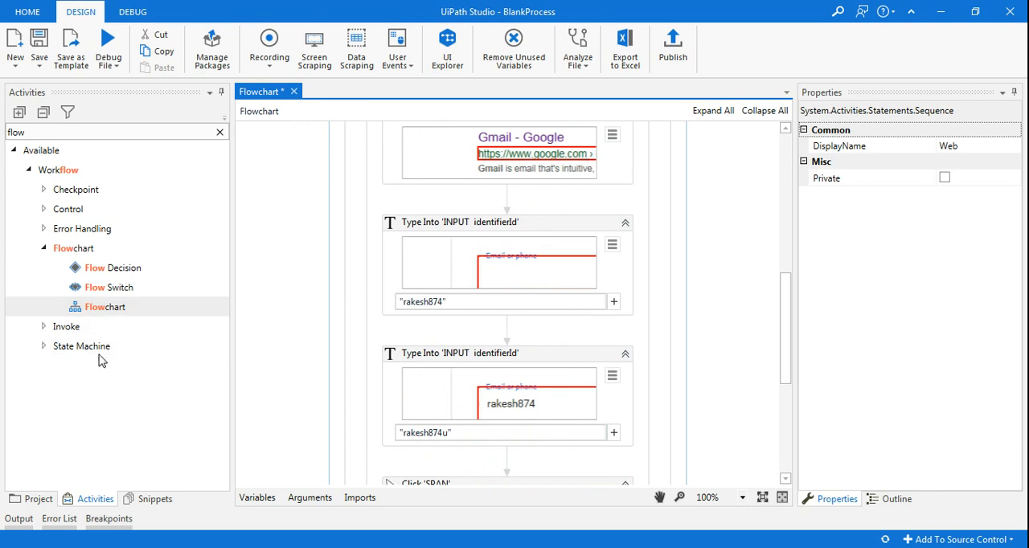
pyautogui.moveTo(103, 501)
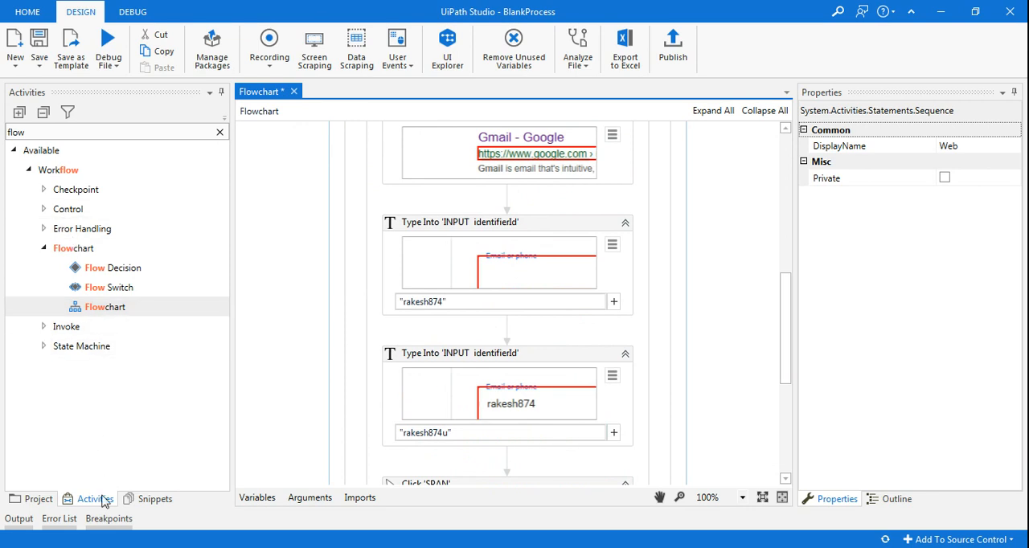
pyautogui.moveTo(701, 375)
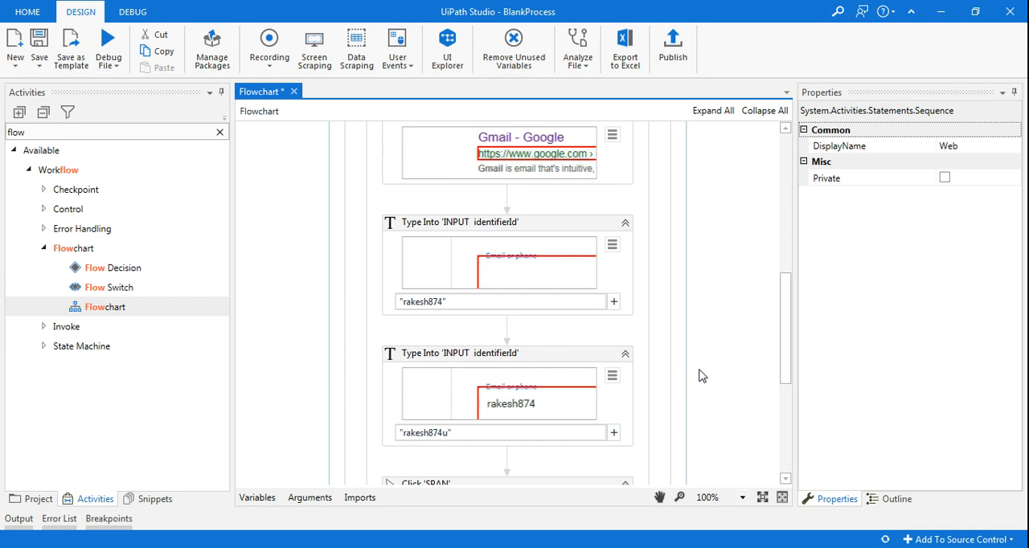
pyautogui.moveTo(643, 191)
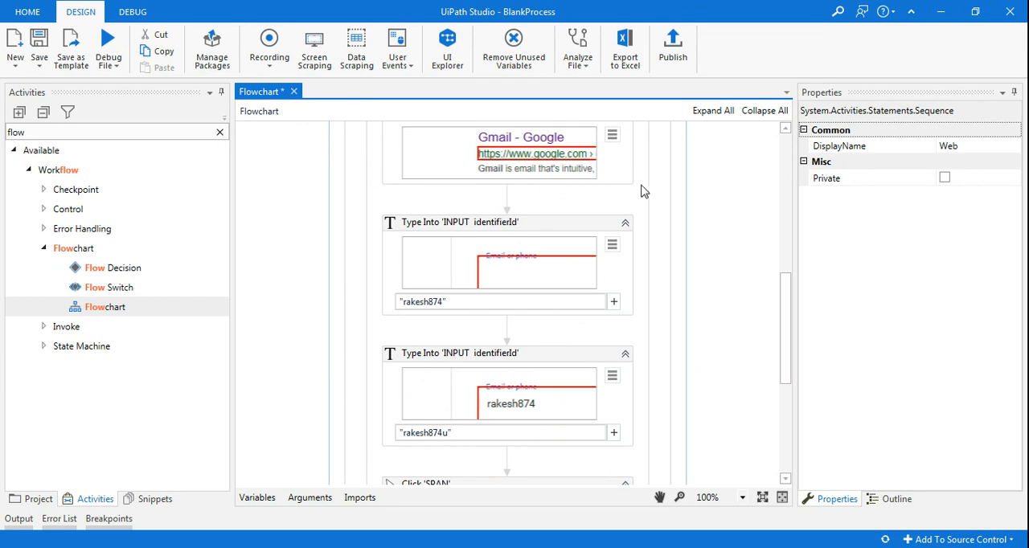
pyautogui.scroll(-3)
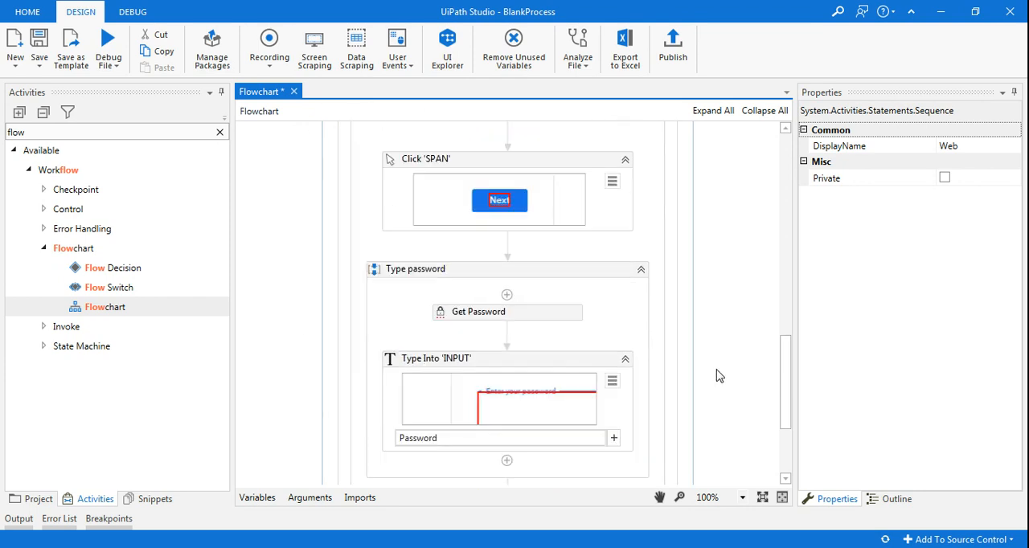
pyautogui.moveTo(268, 45)
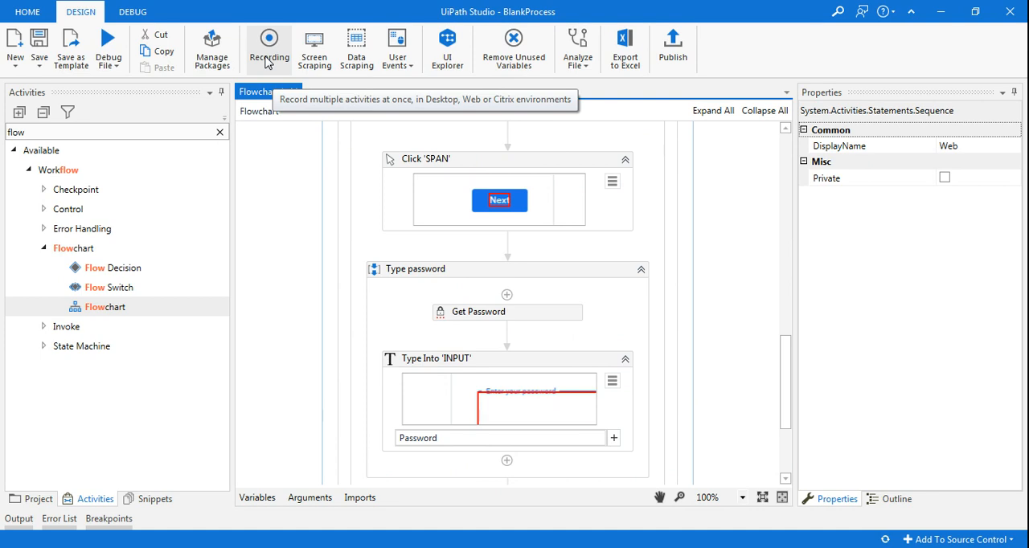
pyautogui.moveTo(762, 347)
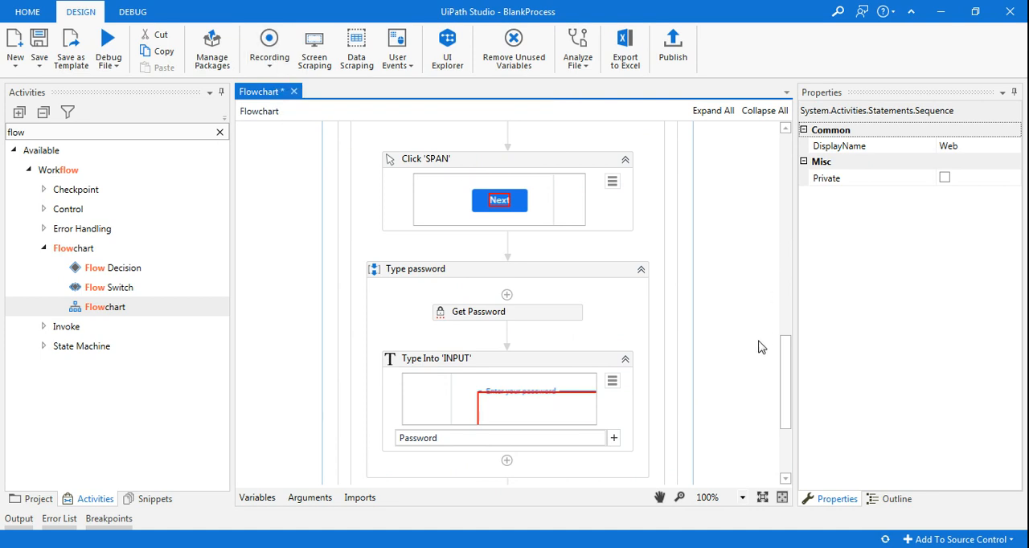
pyautogui.moveTo(108, 39)
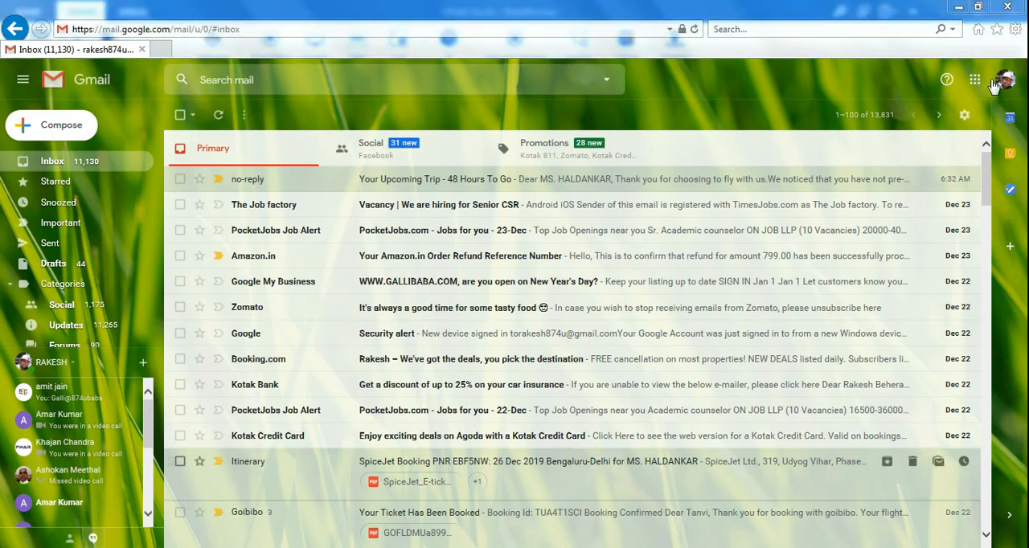
# Sign out of the Gmail account from the profile avatar menu
pyautogui.click(1003, 81)
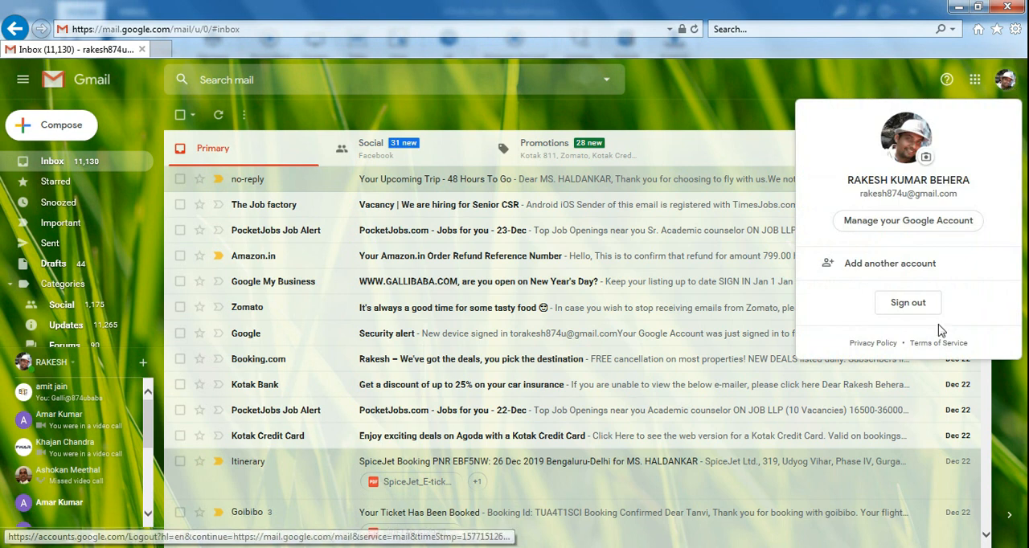
pyautogui.click(907, 302)
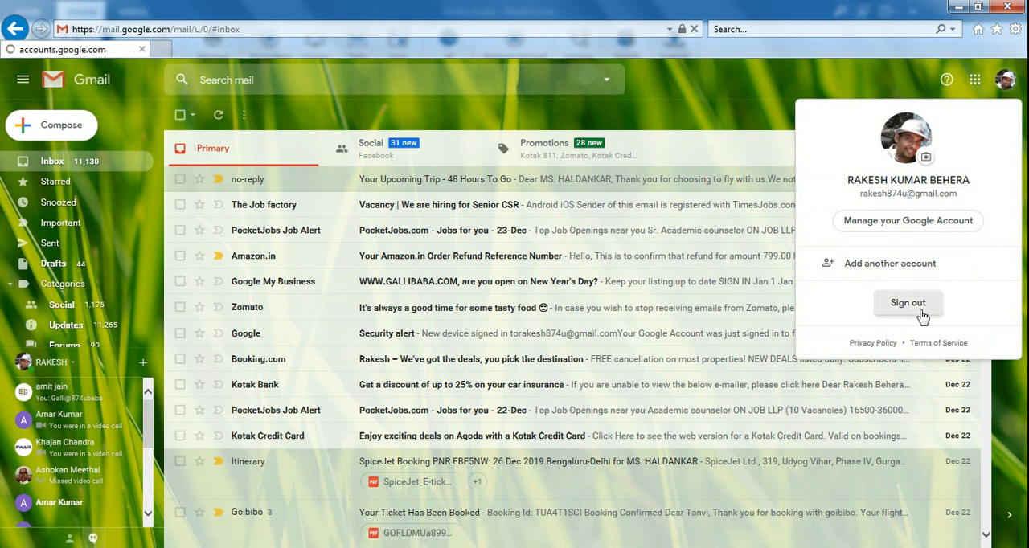
pyautogui.click(907, 303)
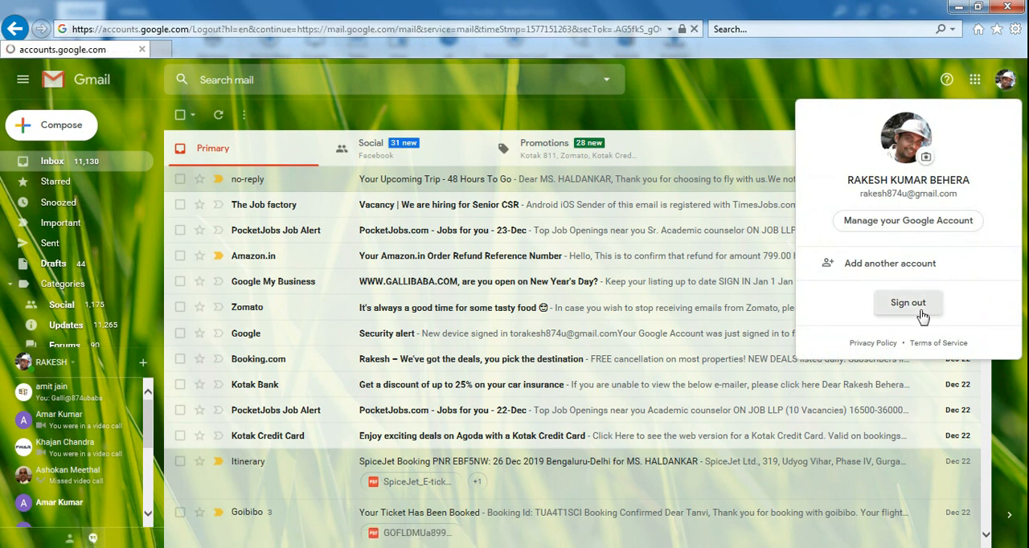
pyautogui.click(907, 303)
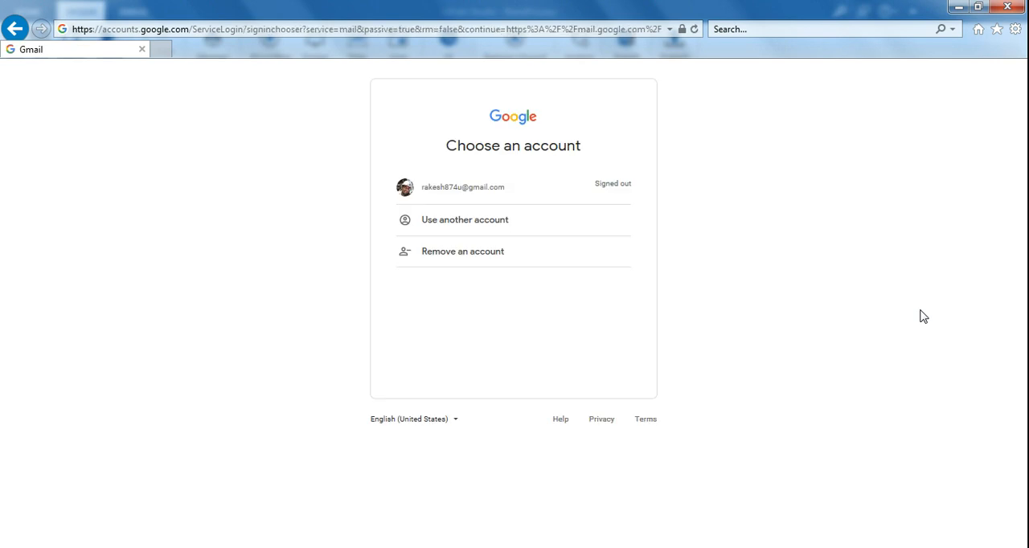
# Remove the signed-out account from the browser's saved accounts and confirm
pyautogui.click(463, 251)
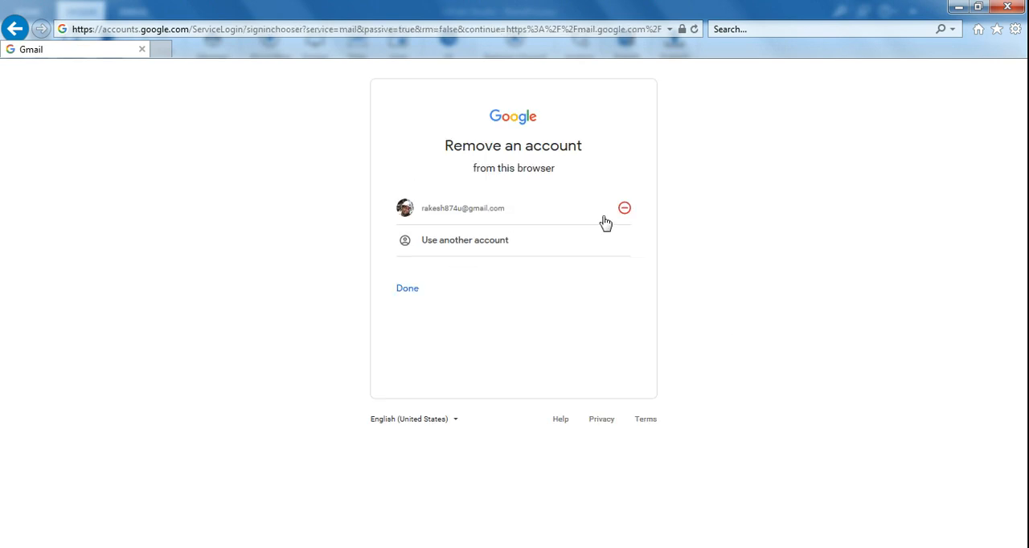
pyautogui.click(624, 209)
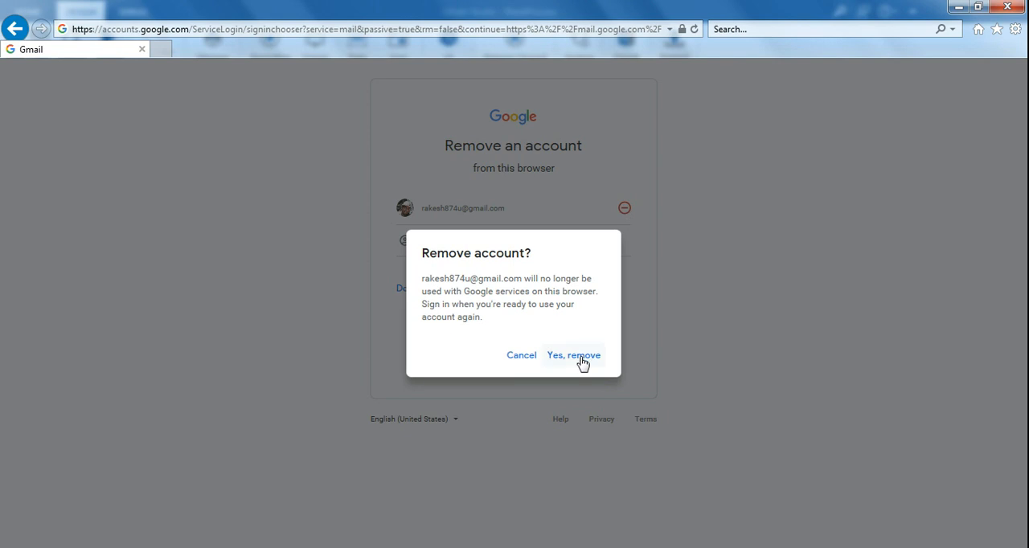
pyautogui.click(574, 356)
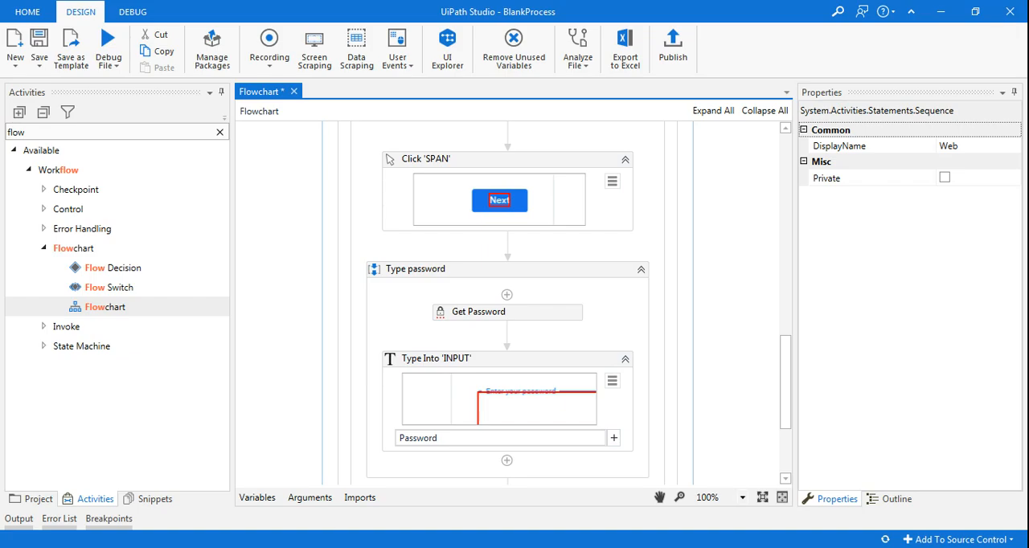
pyautogui.moveTo(109, 40)
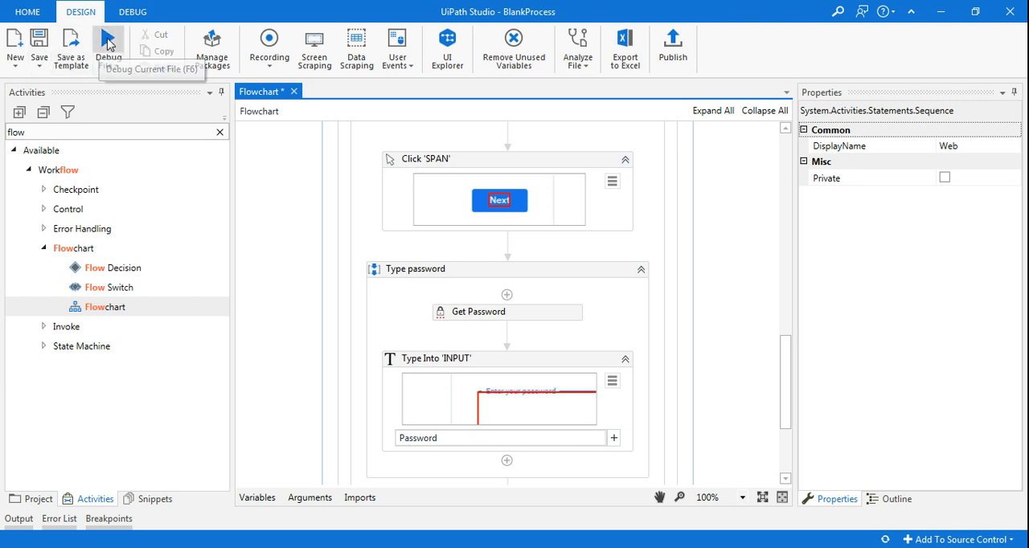
# Run the recorded Gmail sign-in workflow with Debug File
pyautogui.click(108, 45)
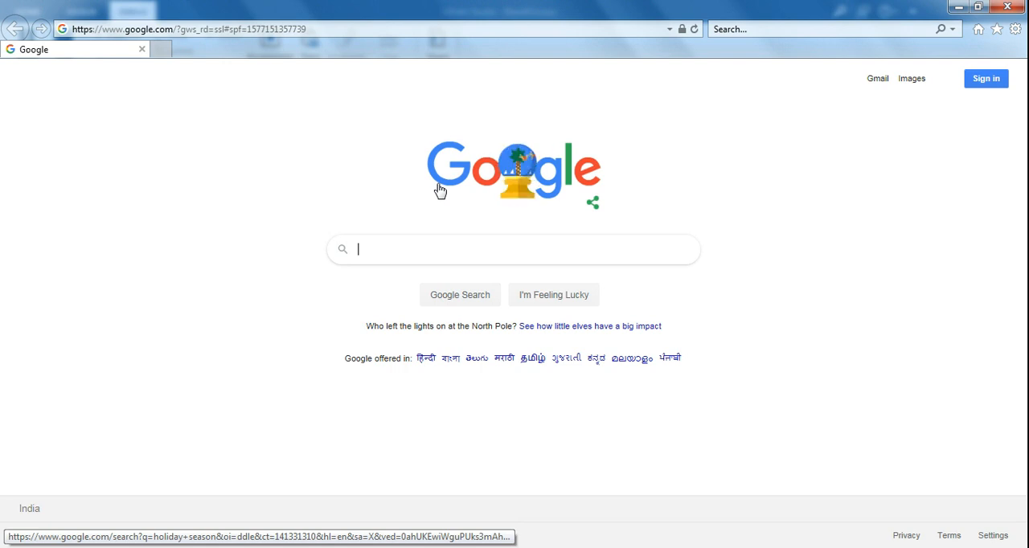
pyautogui.moveTo(373, 270)
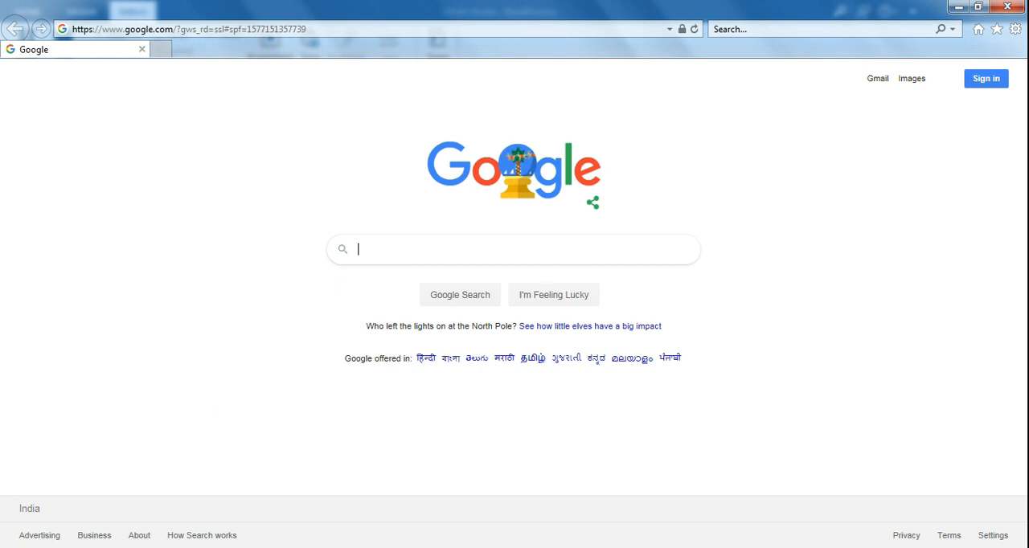
pyautogui.write('gmail')
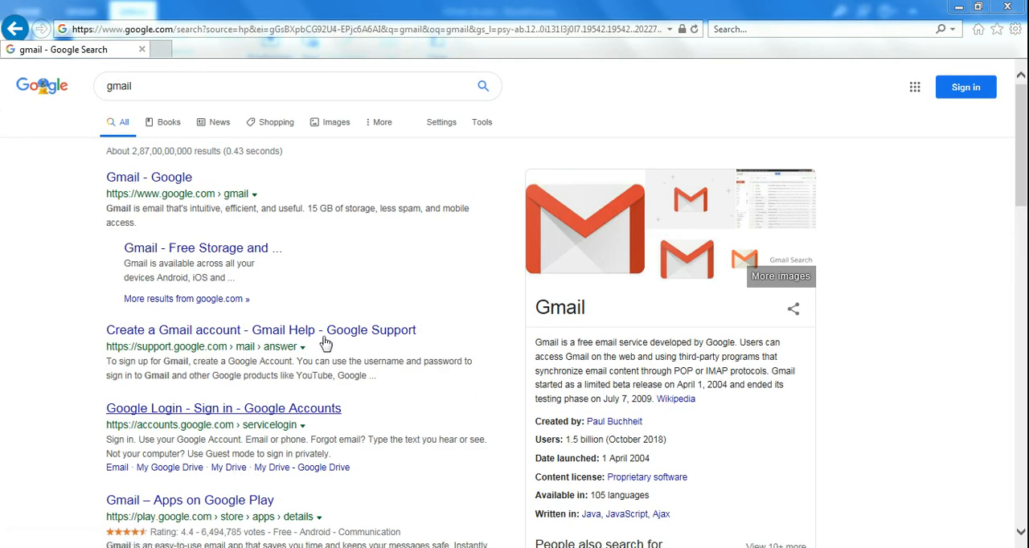
pyautogui.moveTo(325, 345)
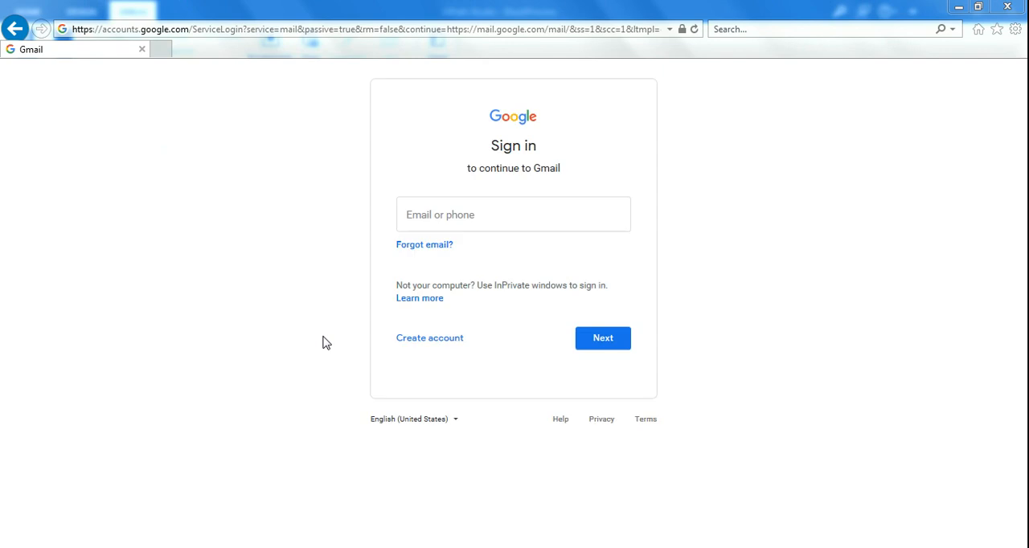
pyautogui.write('rakesh874u')
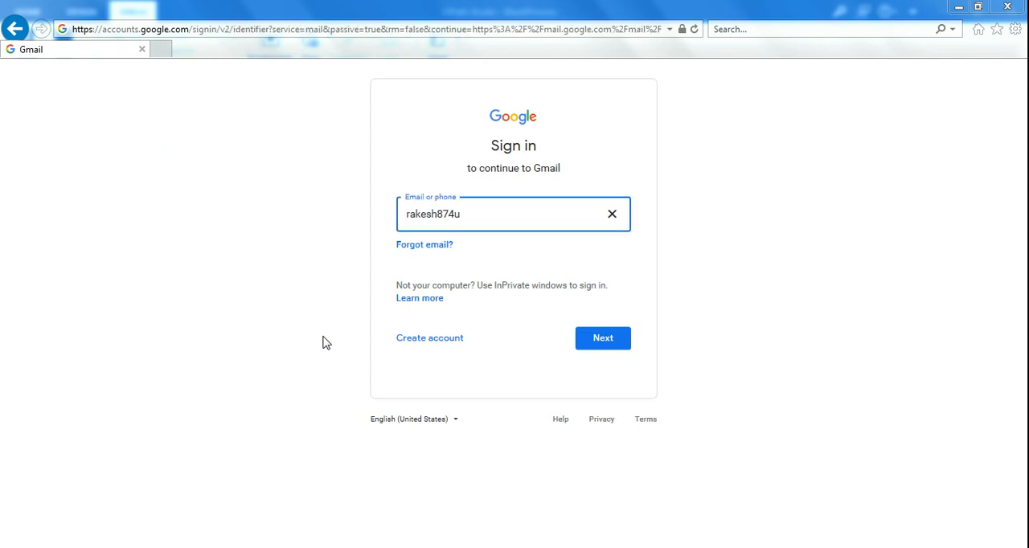
pyautogui.click(602, 338)
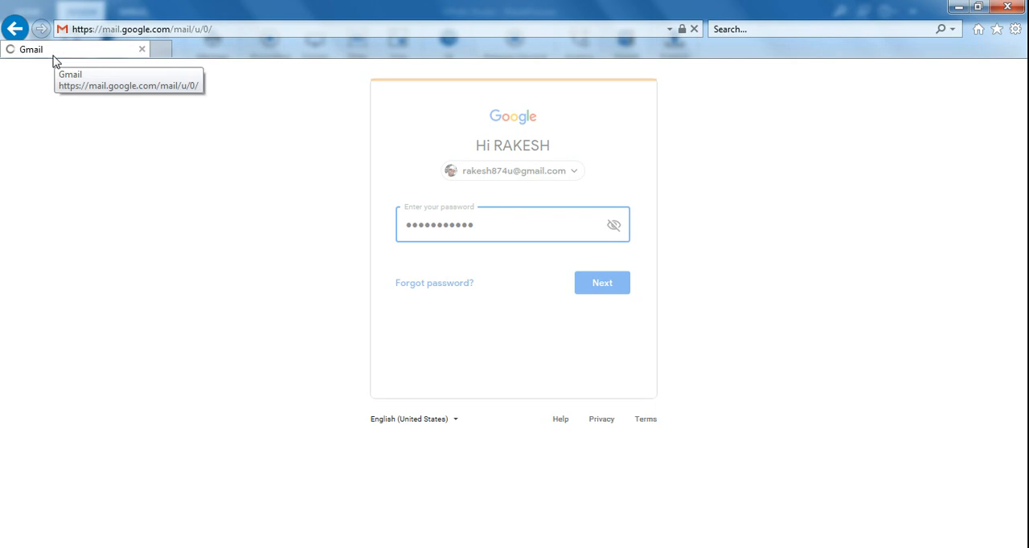
# Submit the password to finish signing in and let the Gmail inbox load
pyautogui.click(601, 283)
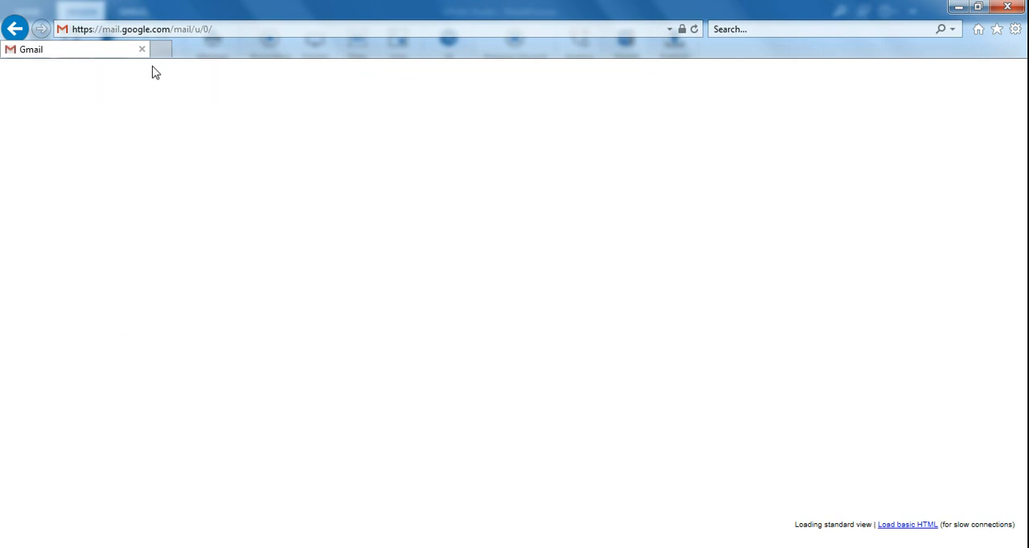
pyautogui.moveTo(90, 90)
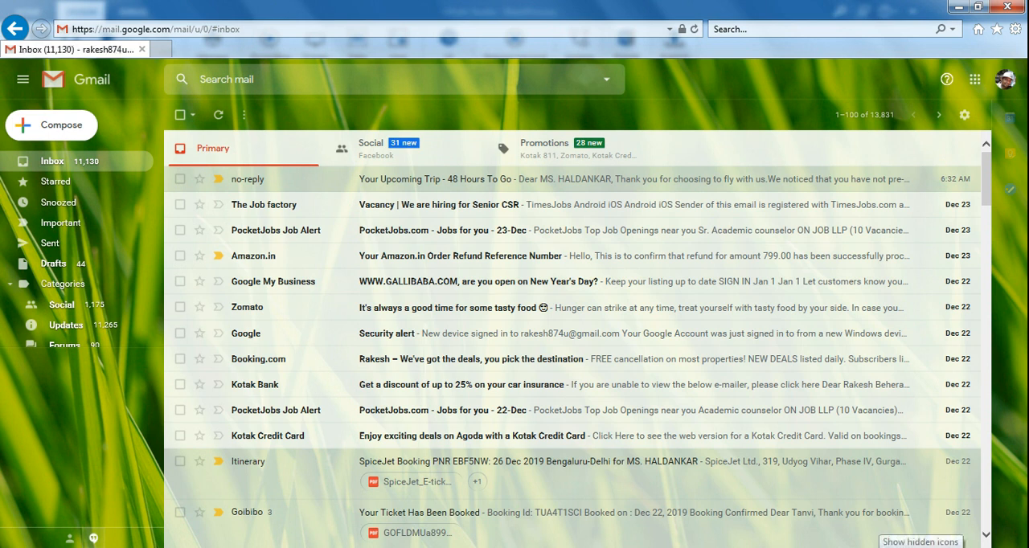
pyautogui.click(920, 542)
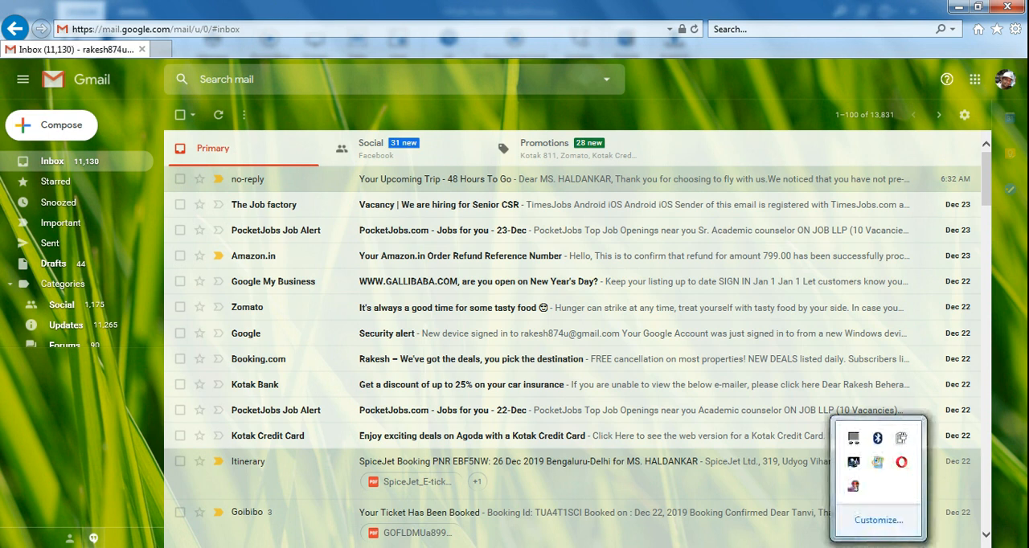